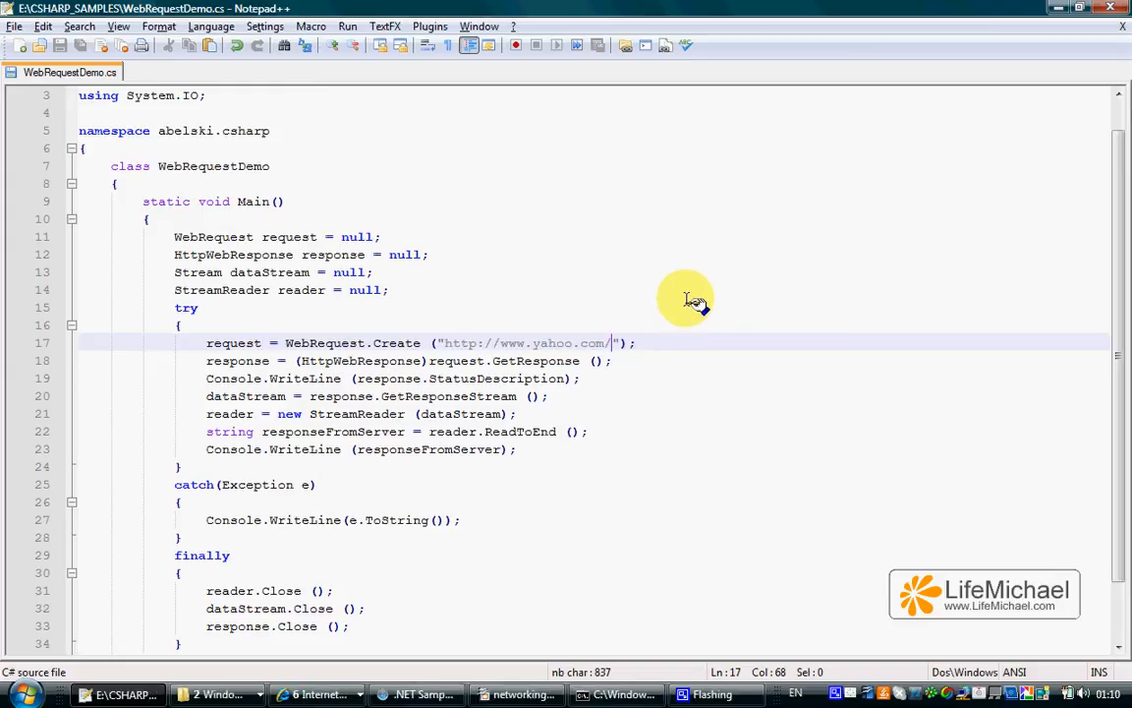
mouse_move(684, 283)
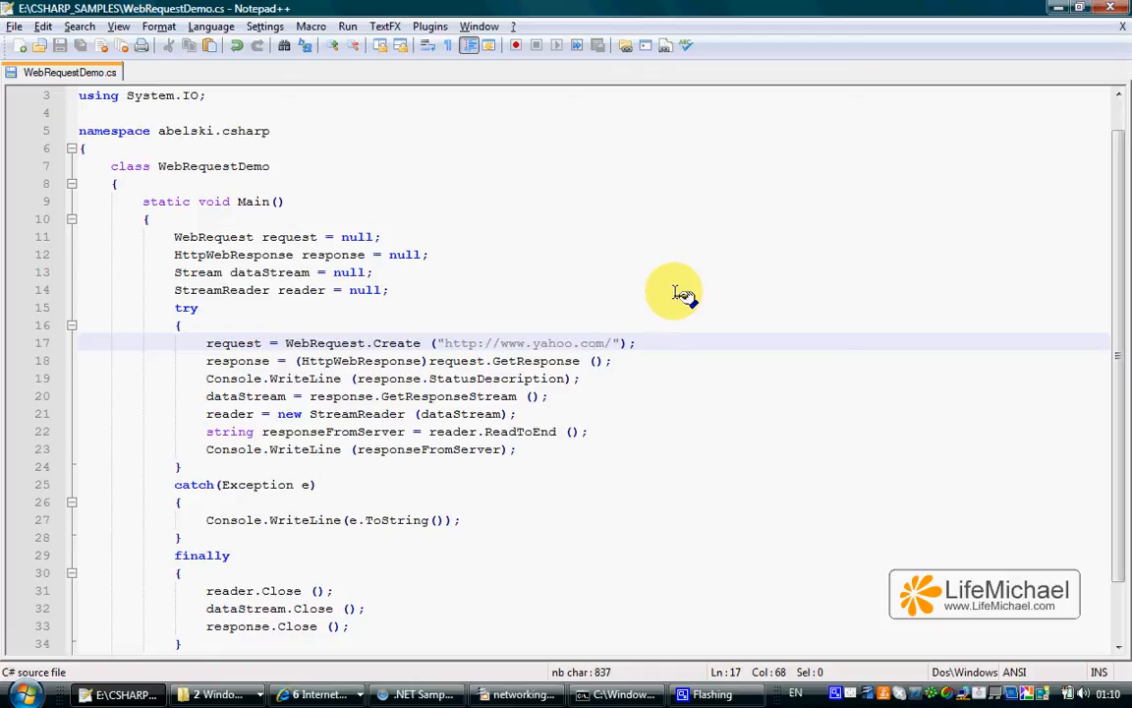
- Highlight the try block's WebRequest.Create call for yahoo.com and every use of the request variable
click(196, 307)
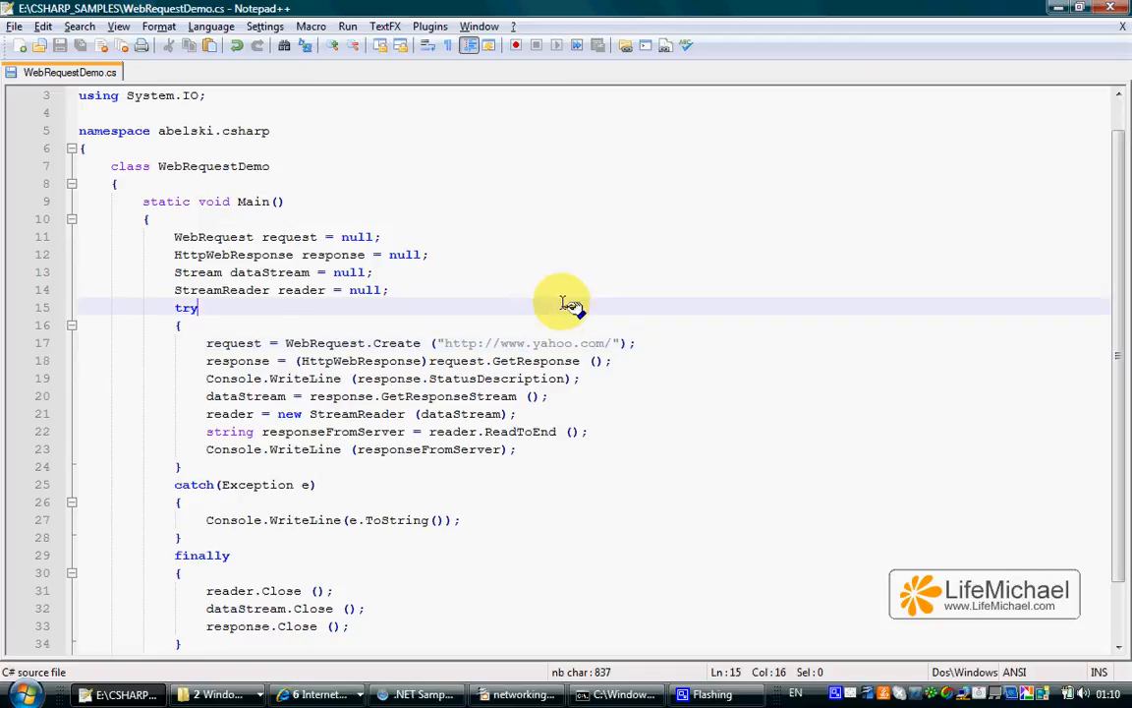
mouse_move(383, 344)
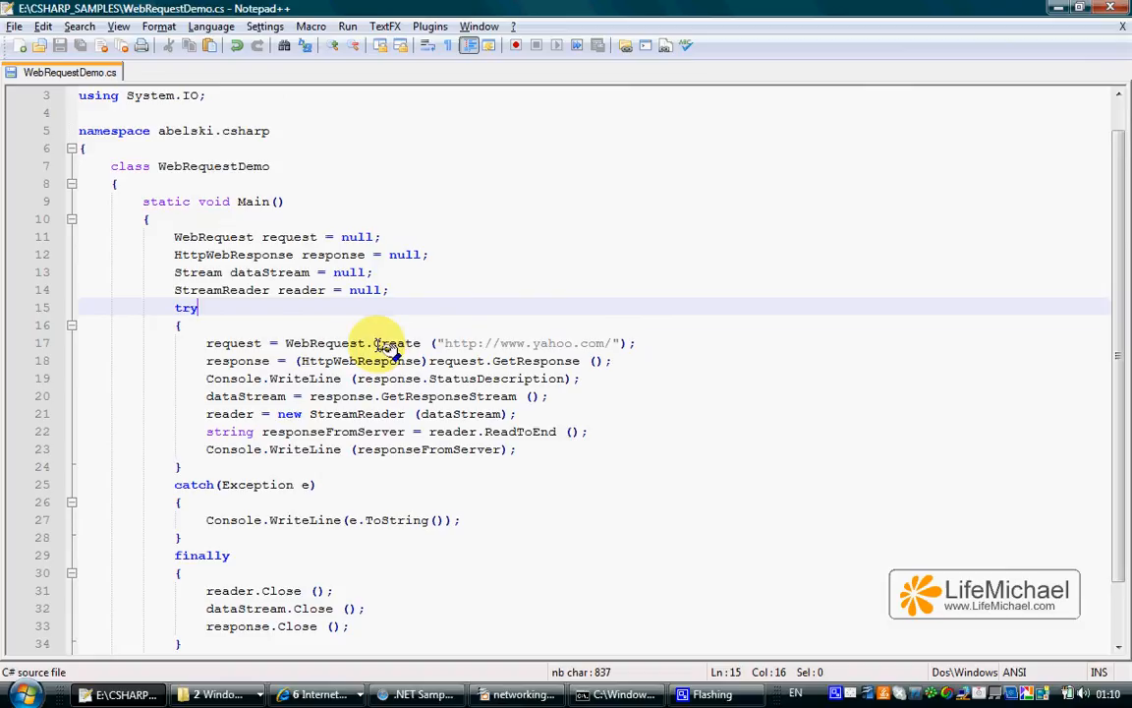
double_click(397, 342)
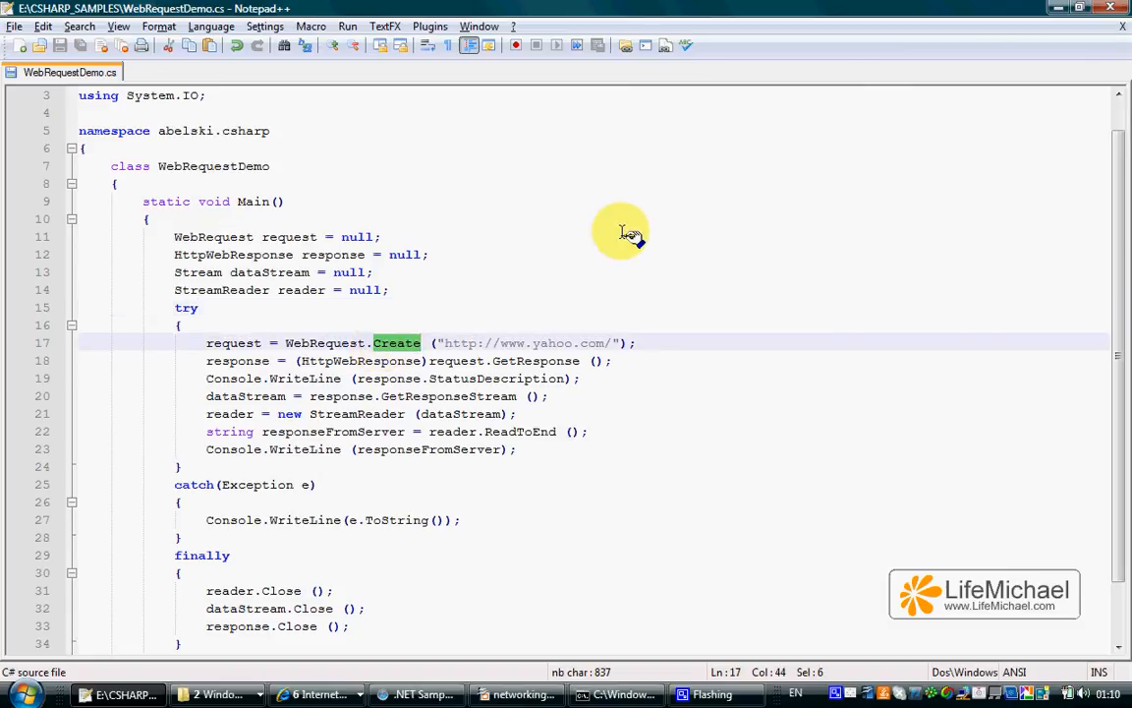
click(620, 342)
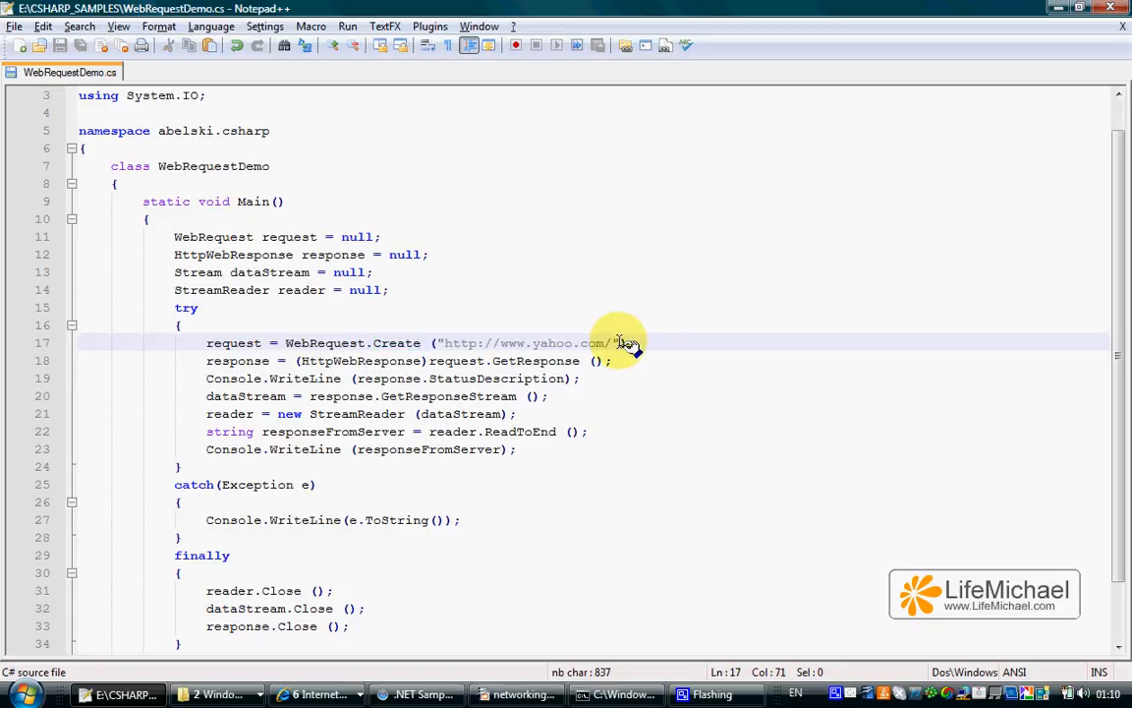
drag(619, 342, 448, 342)
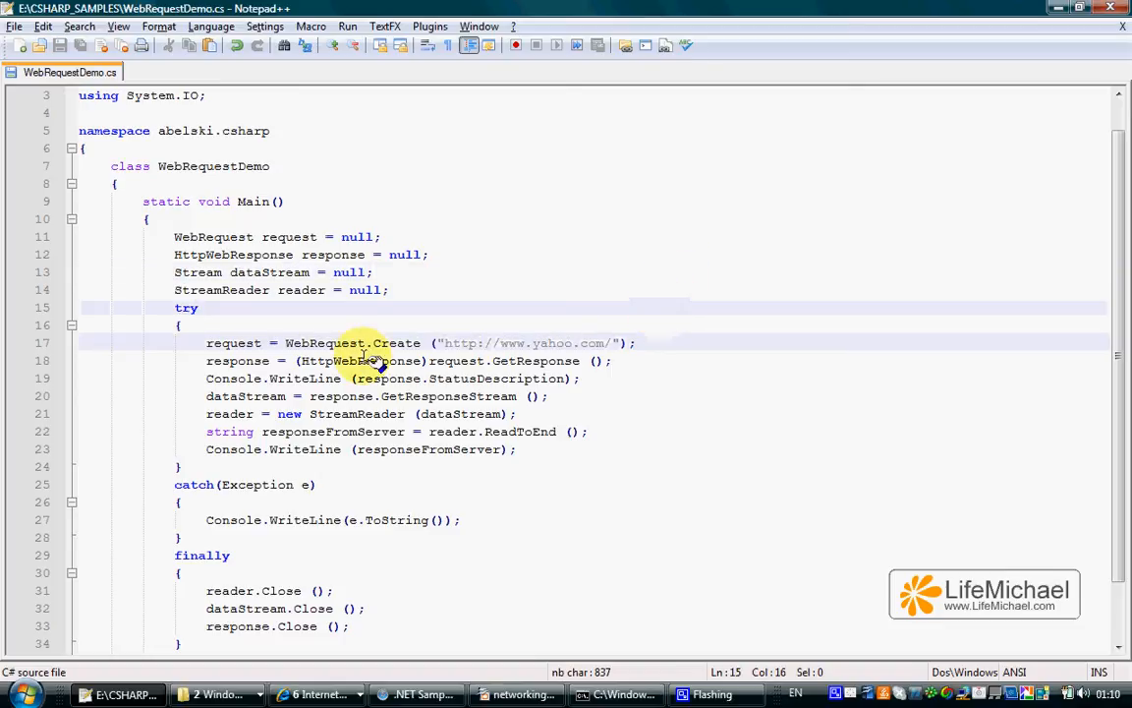
double_click(232, 342)
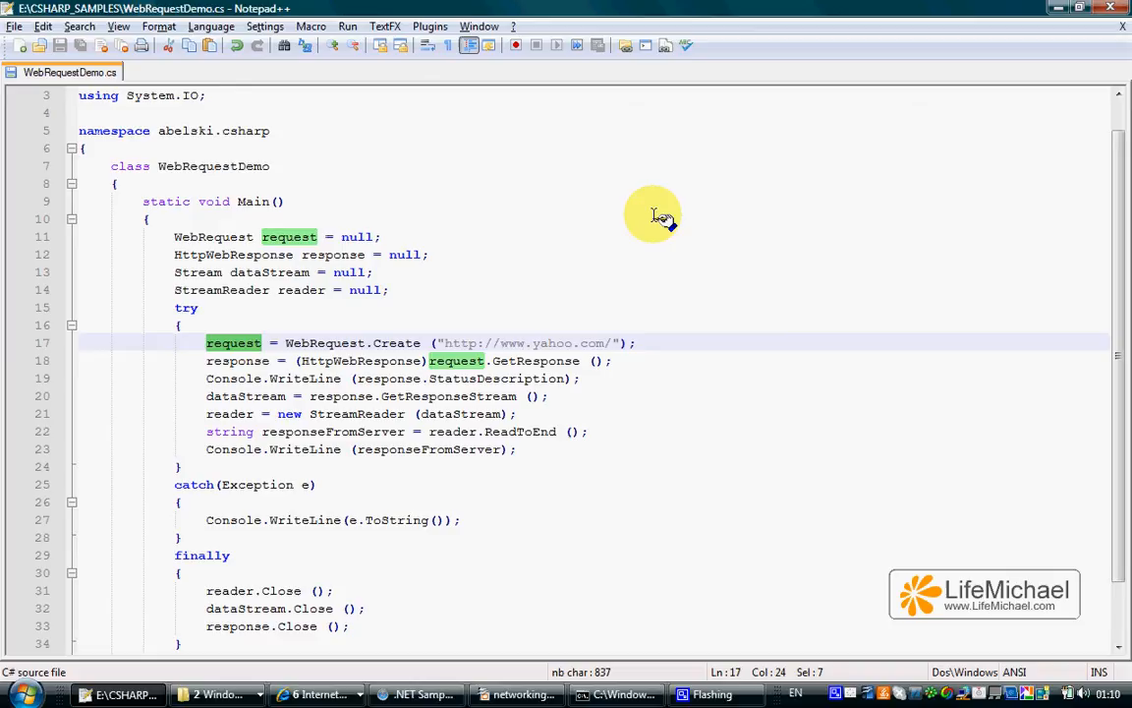
mouse_move(710, 285)
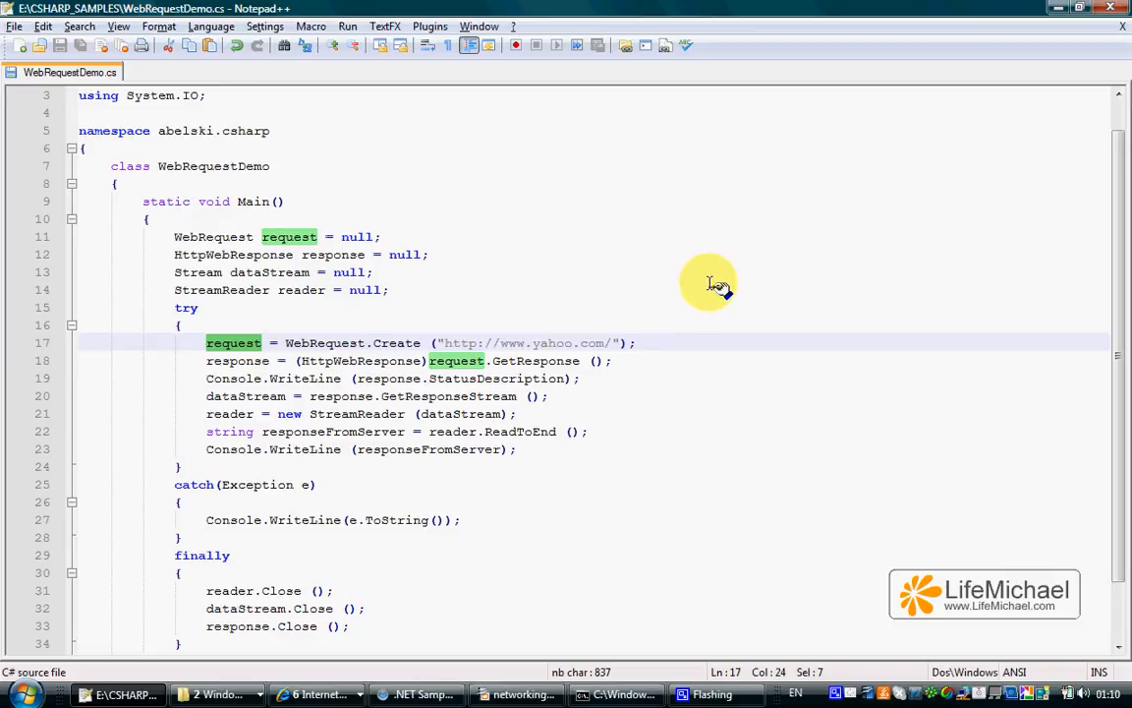
mouse_move(728, 287)
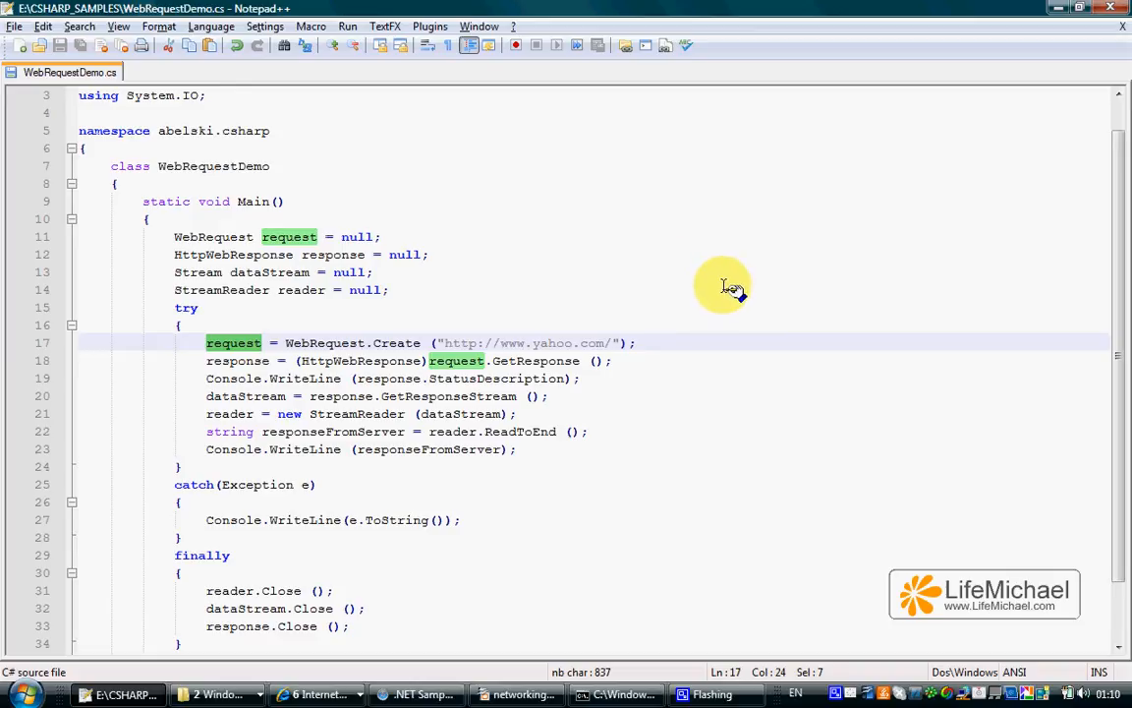
- Highlight the GetResponse call, its HttpWebResponse cast and the uses of the response variable
click(613, 361)
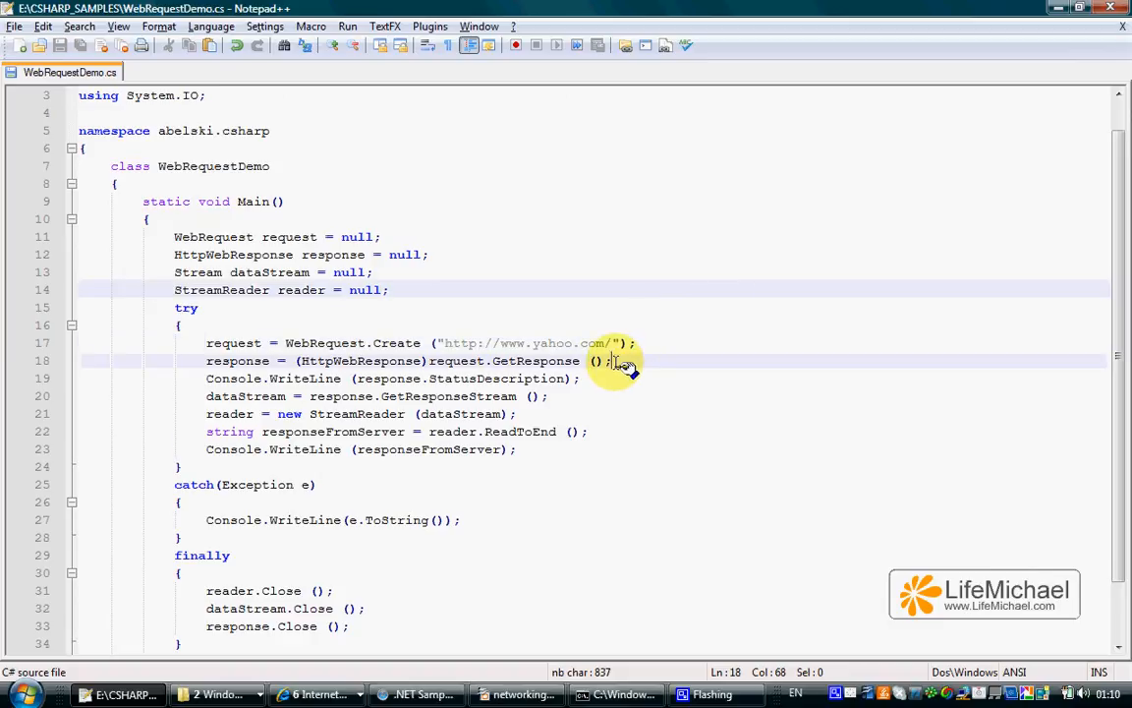
double_click(535, 362)
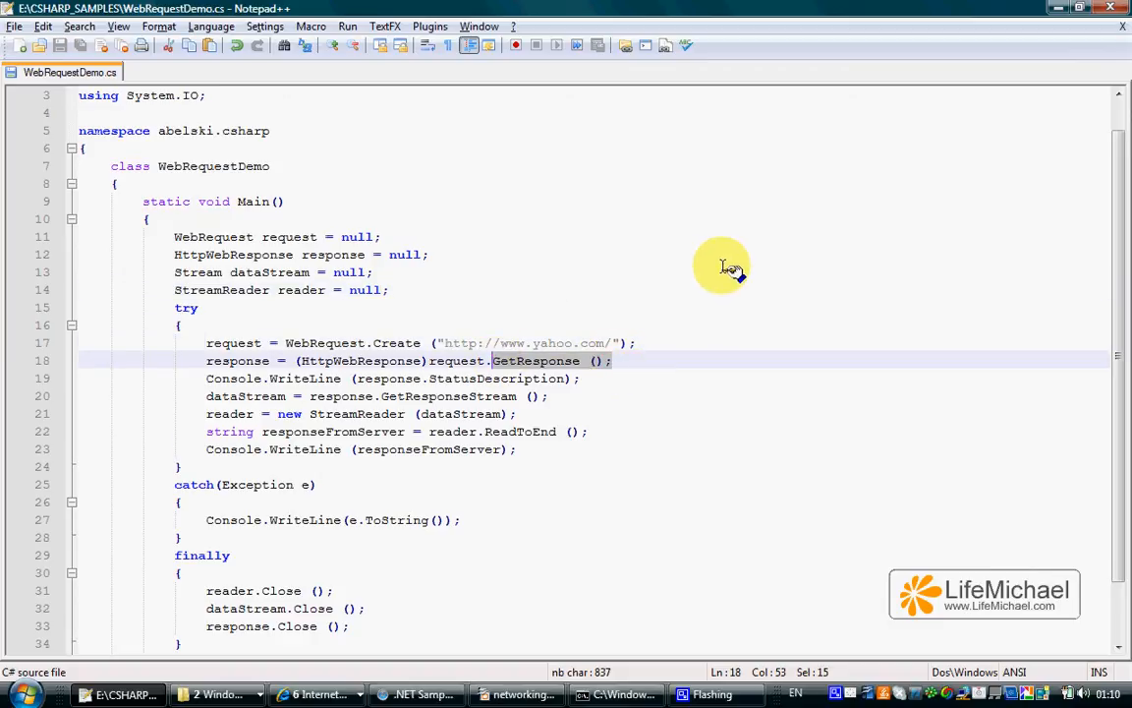
mouse_move(718, 274)
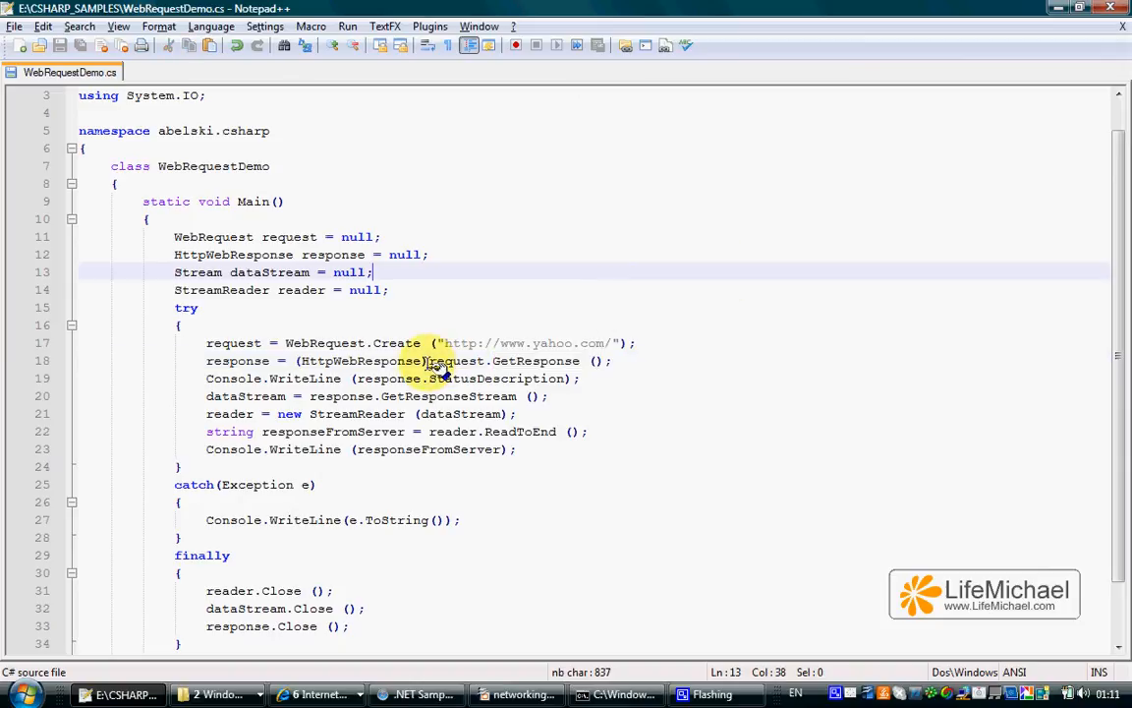
mouse_move(422, 397)
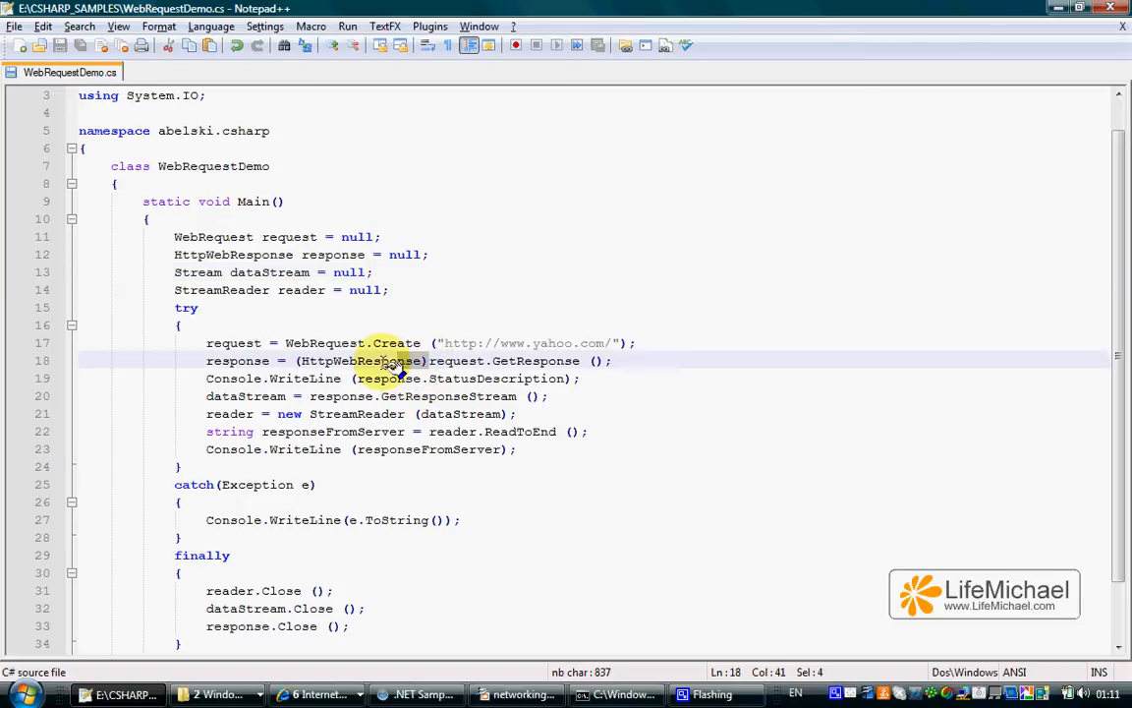
double_click(362, 361)
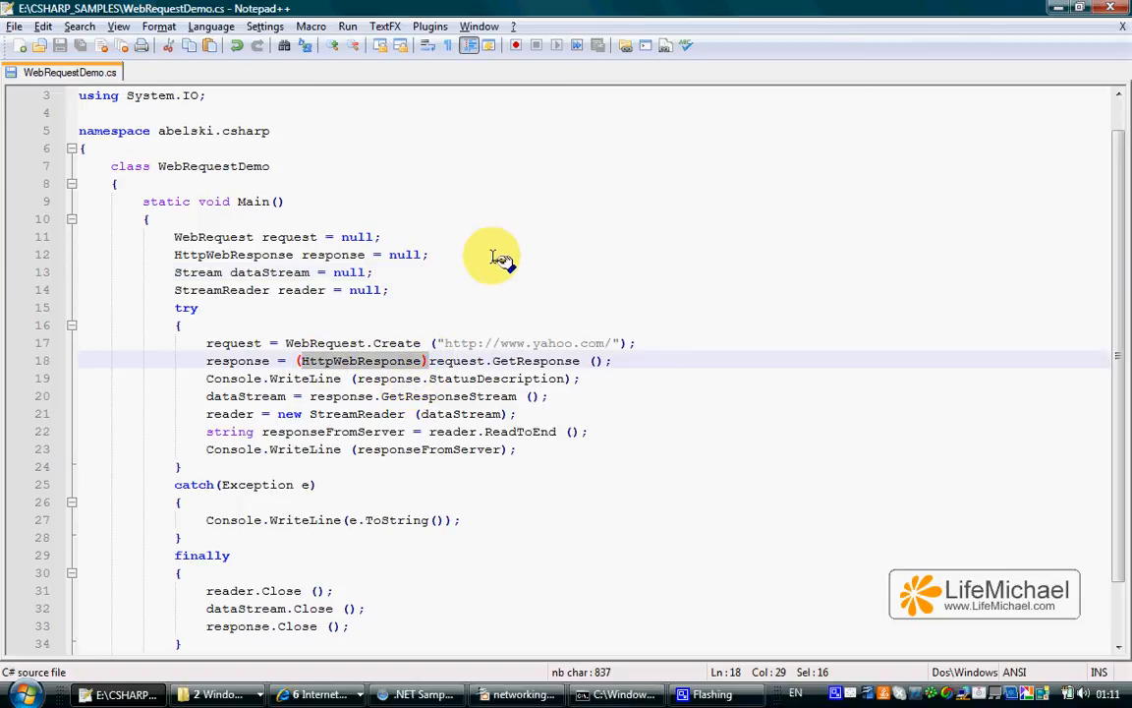
mouse_move(232, 344)
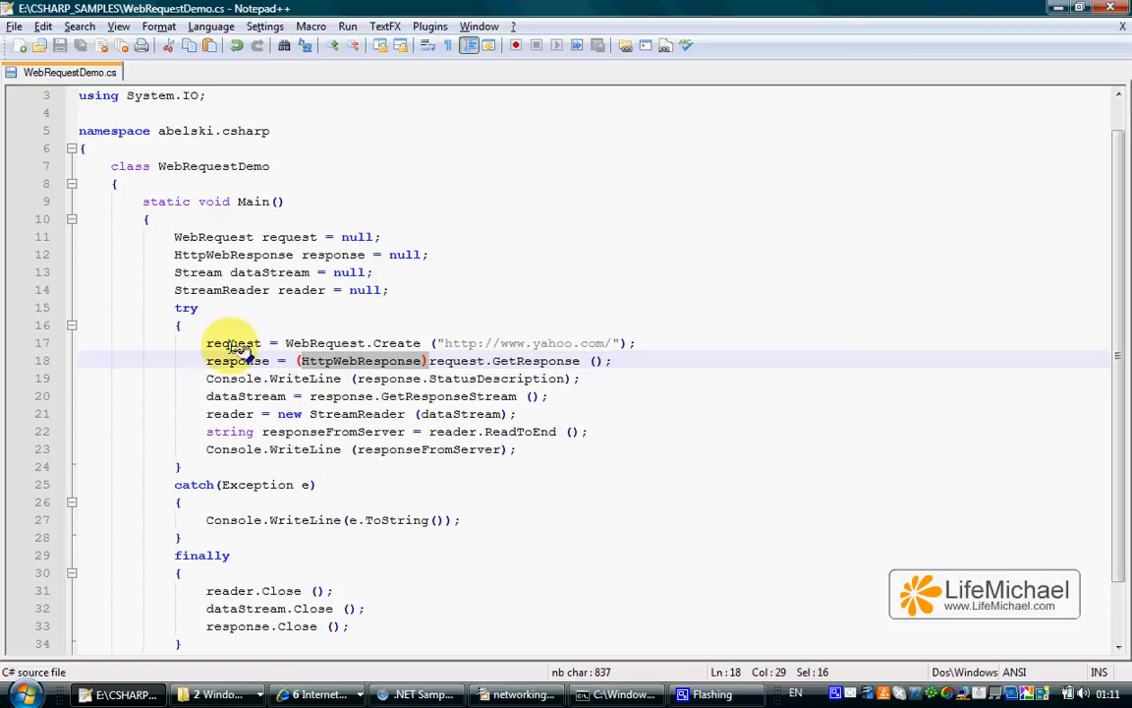
double_click(238, 360)
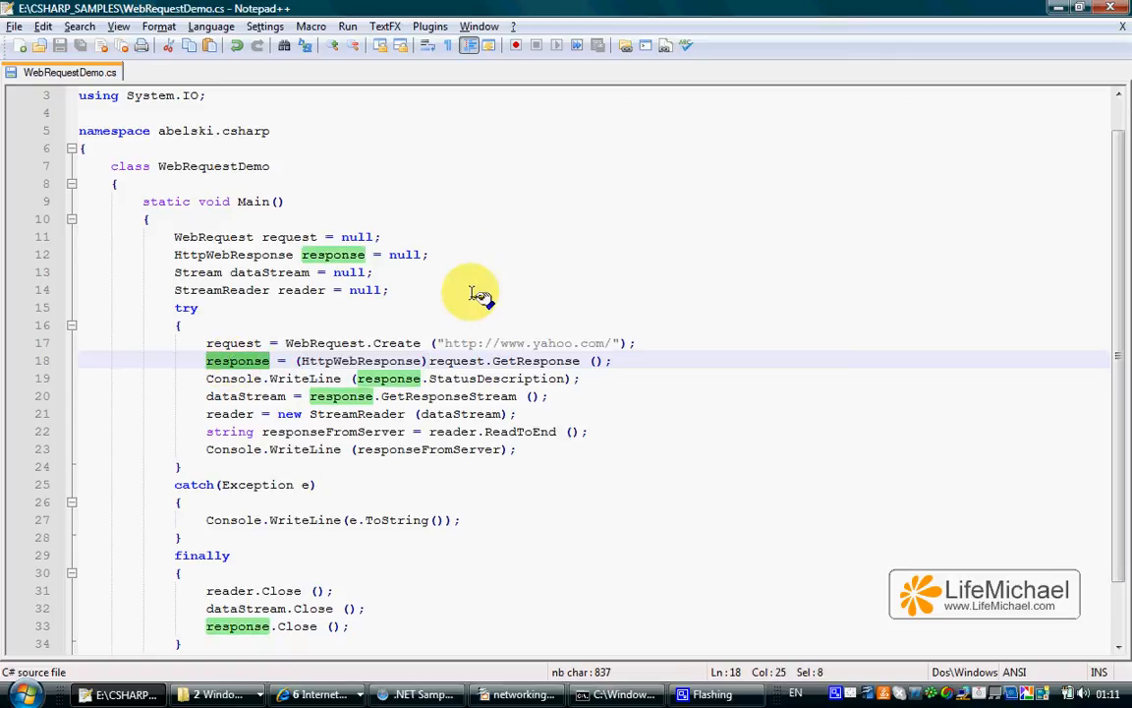
- Highlight the response.StatusDescription print statement and the StreamReader line
click(609, 378)
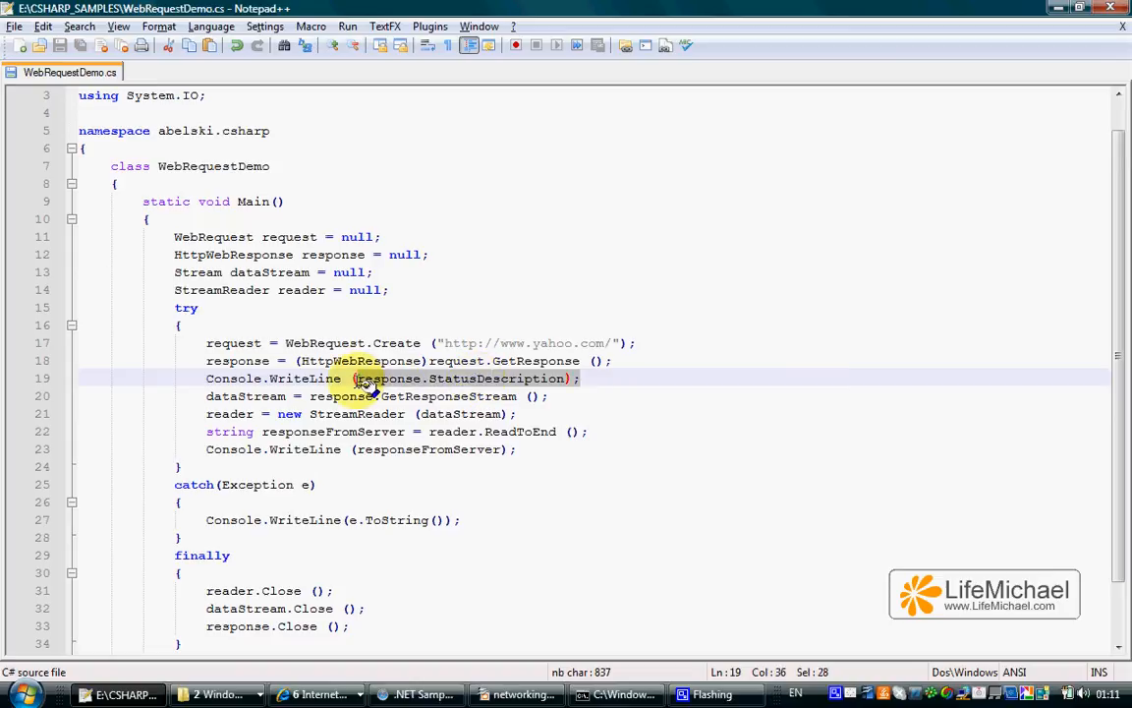
mouse_move(668, 366)
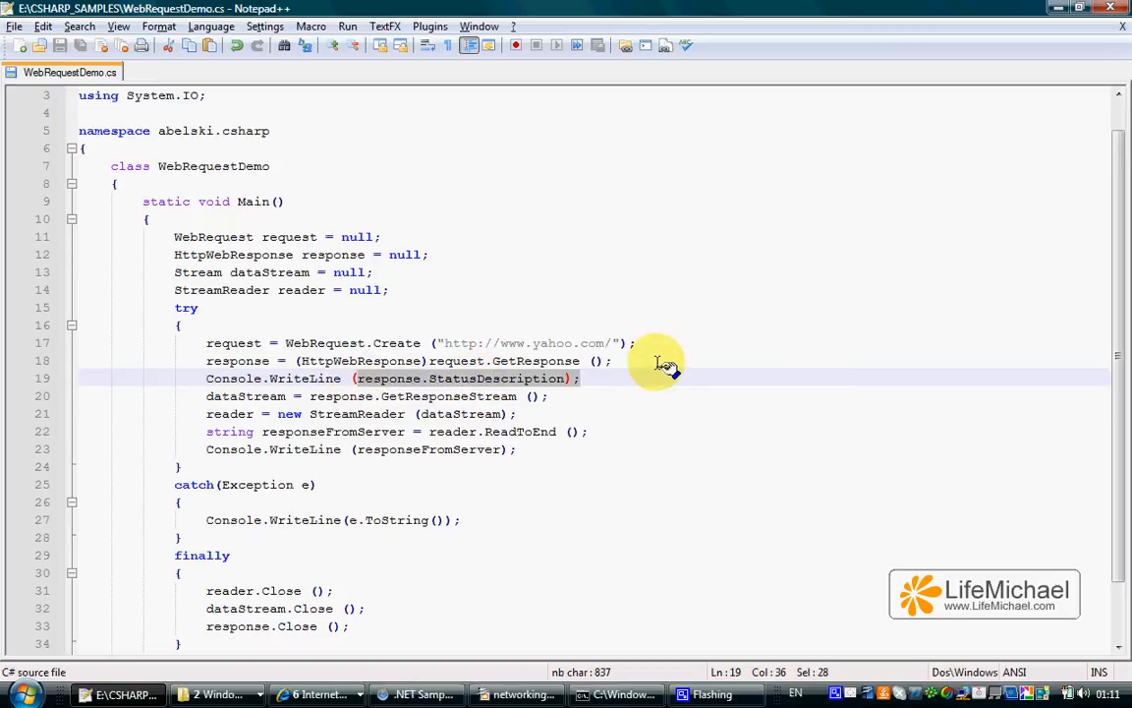
mouse_move(625, 383)
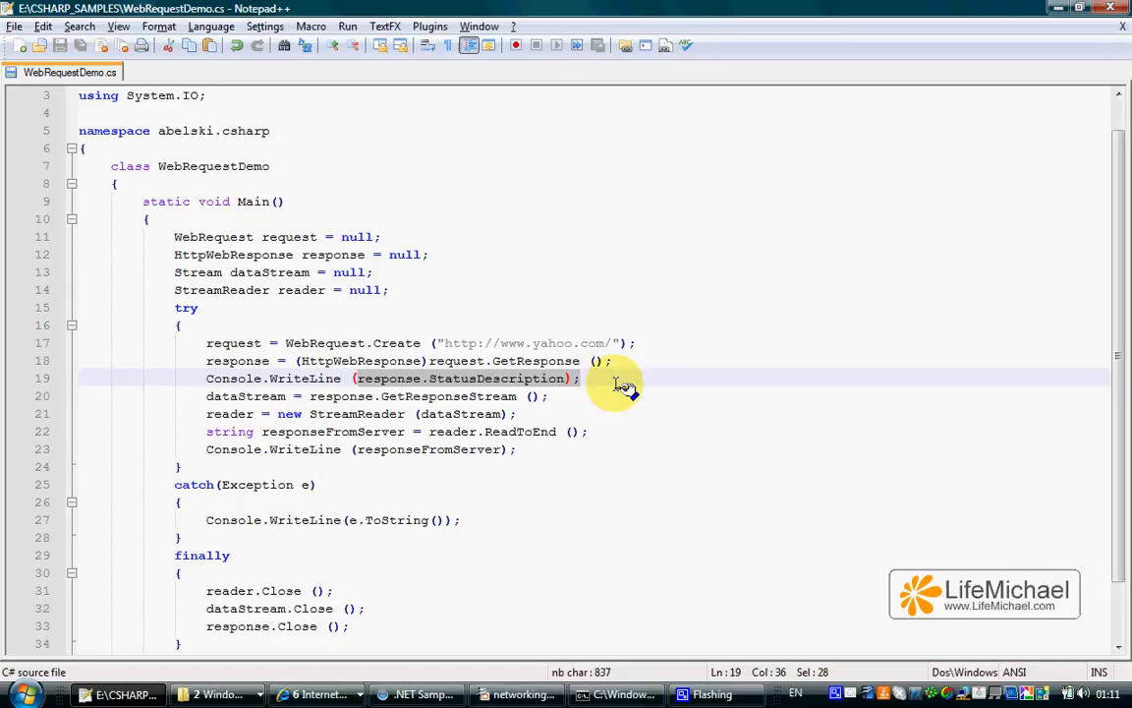
double_click(385, 377)
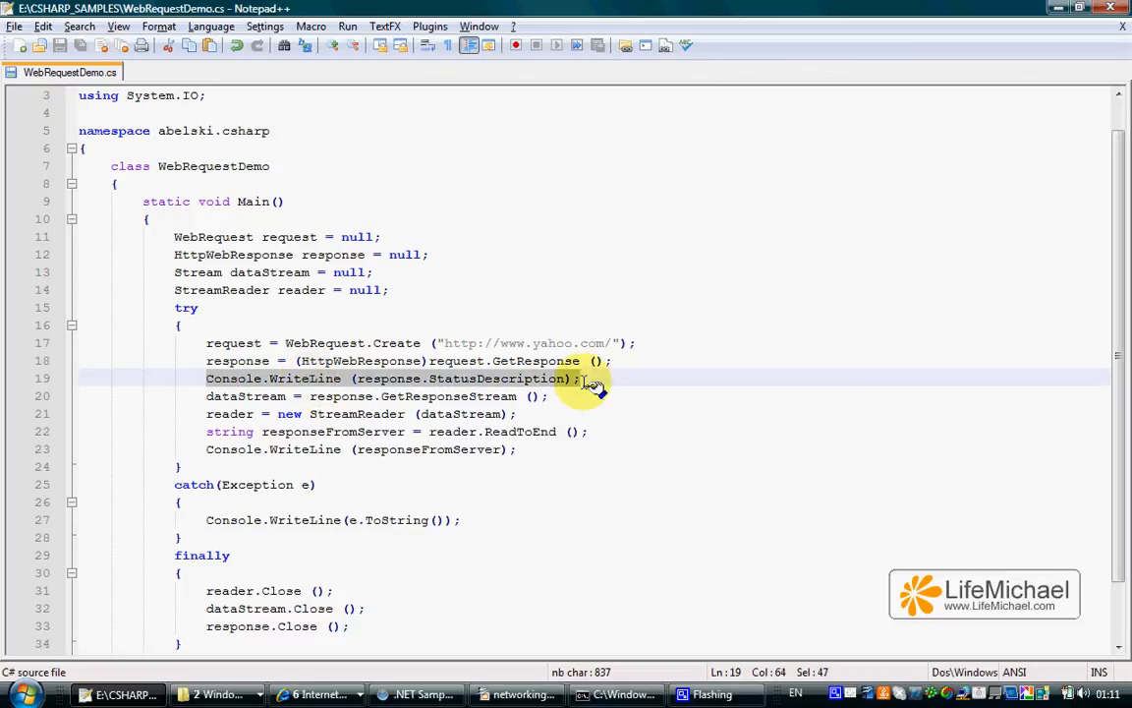
mouse_move(718, 313)
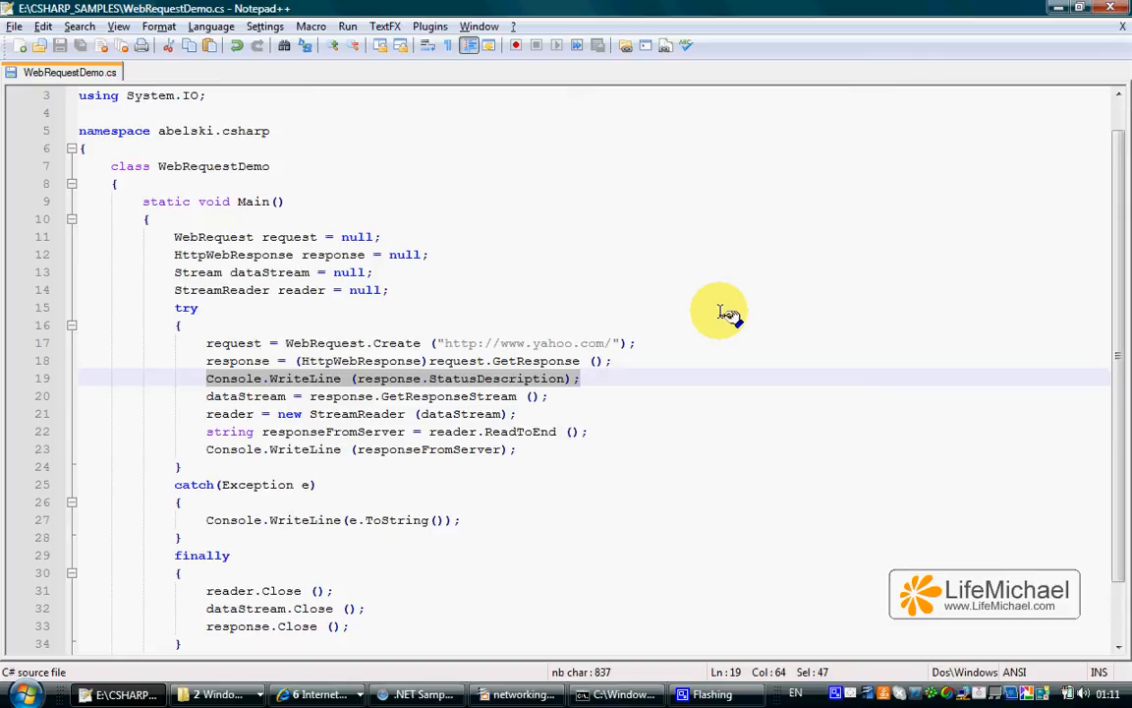
mouse_move(645, 350)
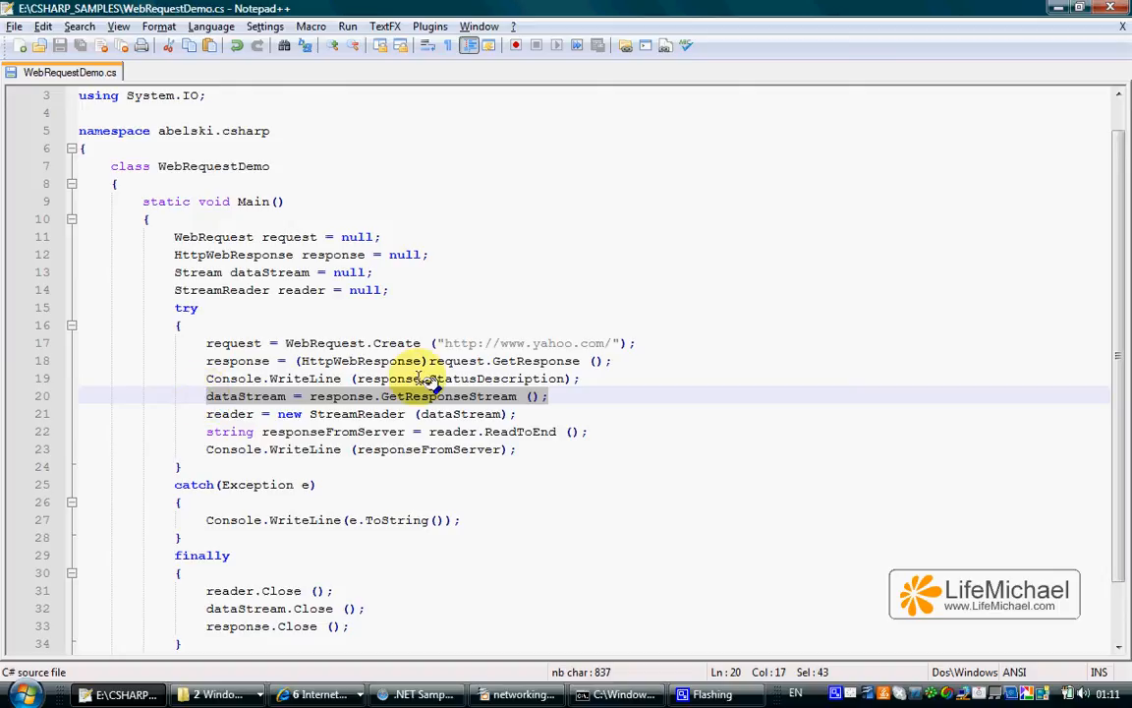
mouse_move(619, 325)
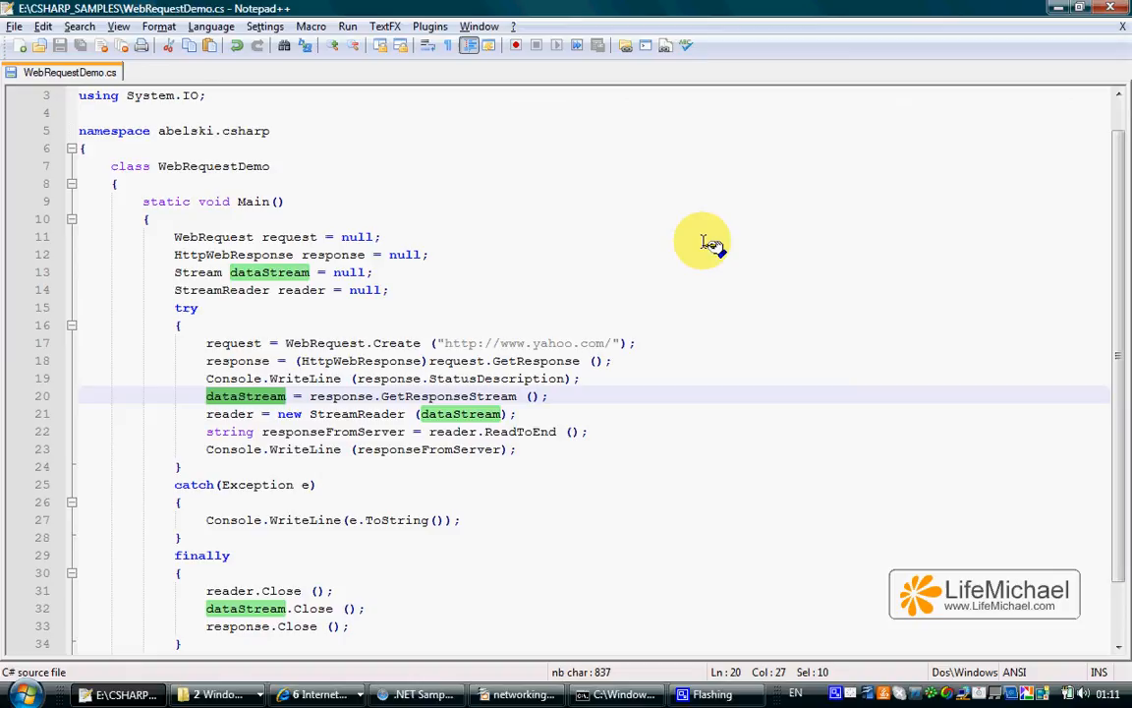
click(543, 395)
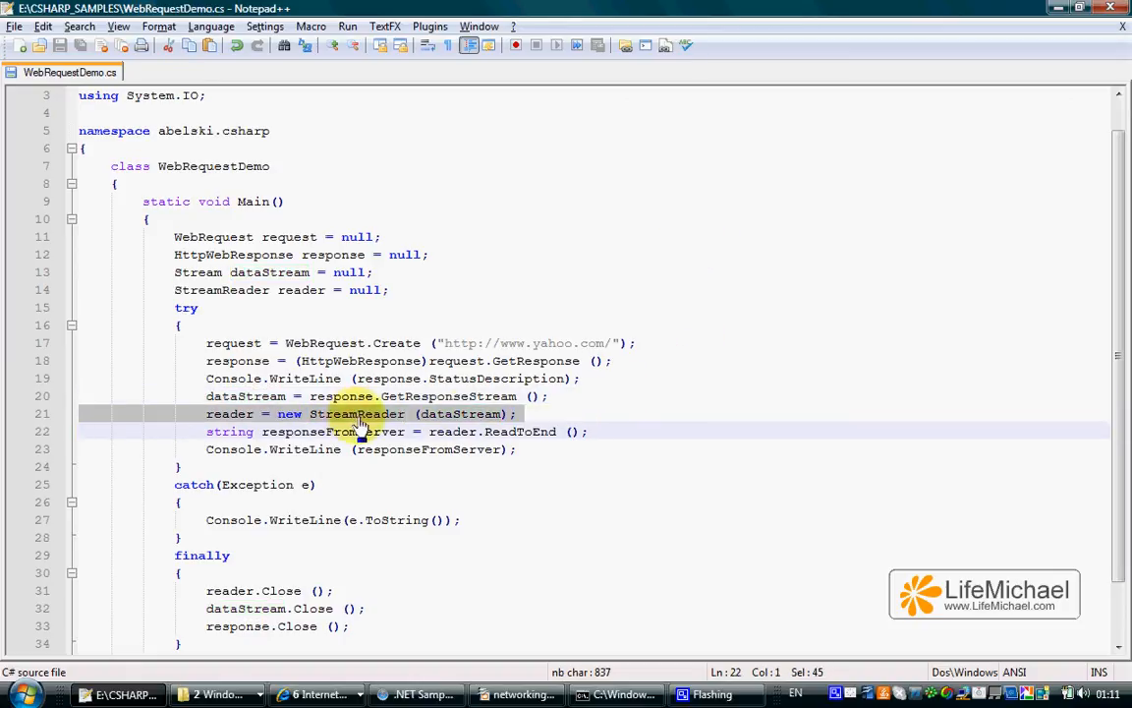
mouse_move(665, 384)
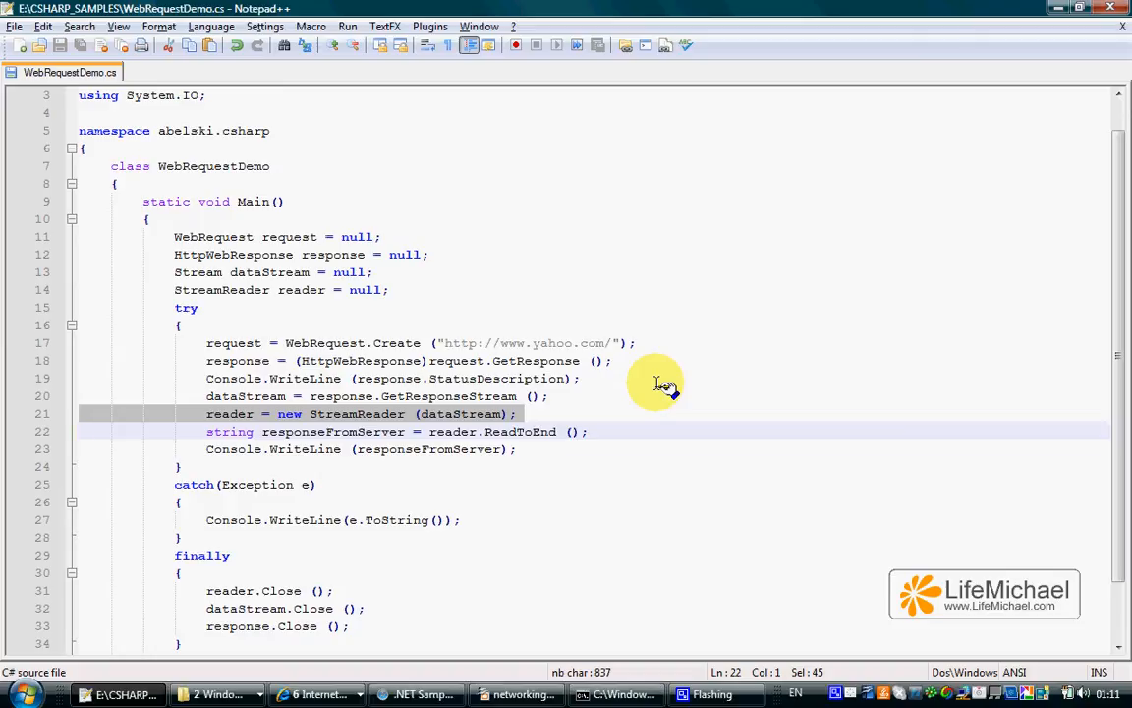
mouse_move(285, 436)
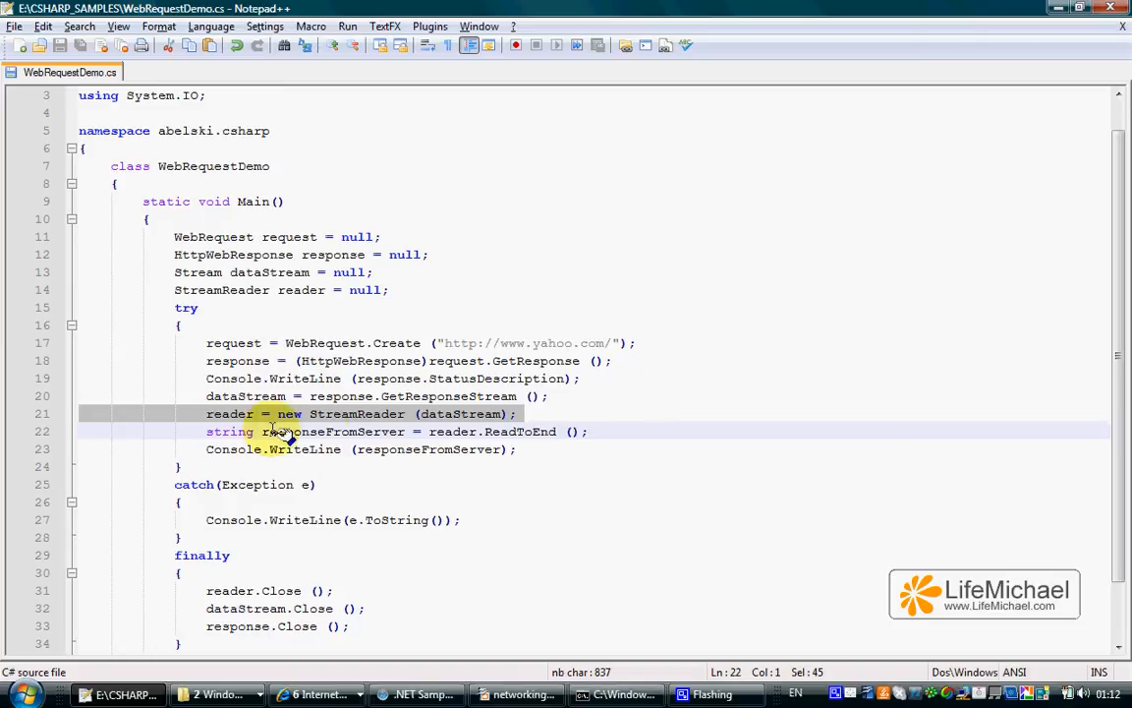
- Highlight the reader variable's uses and the ReadToEnd call on line 22
click(232, 413)
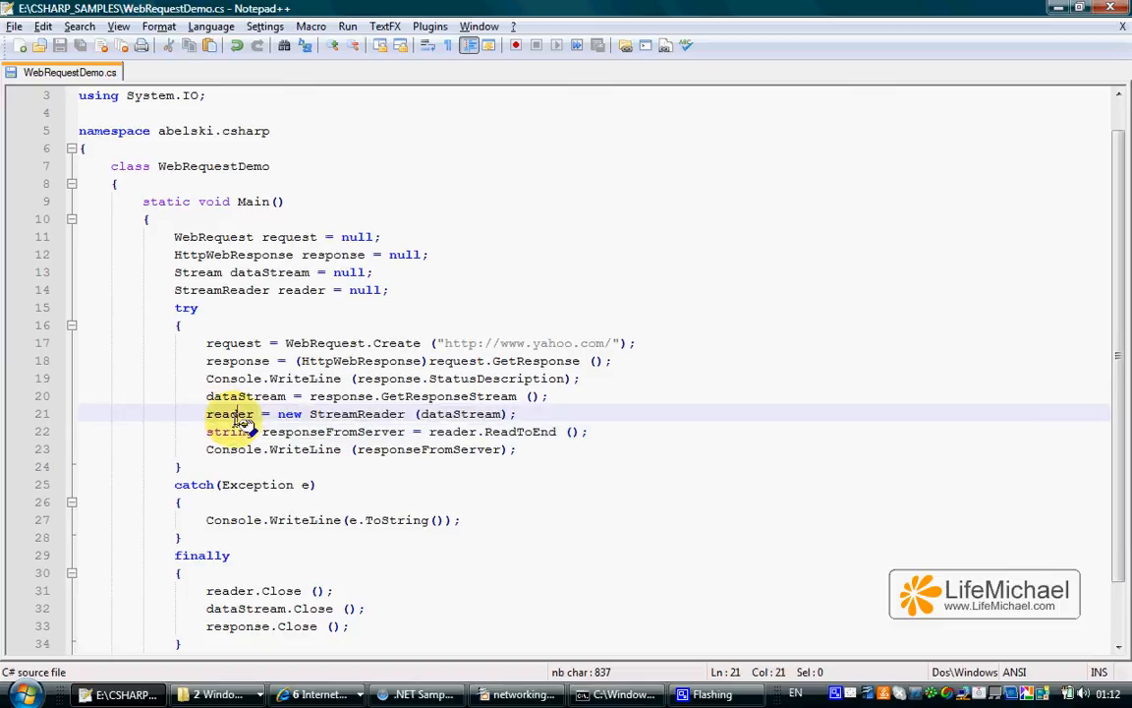
double_click(230, 413)
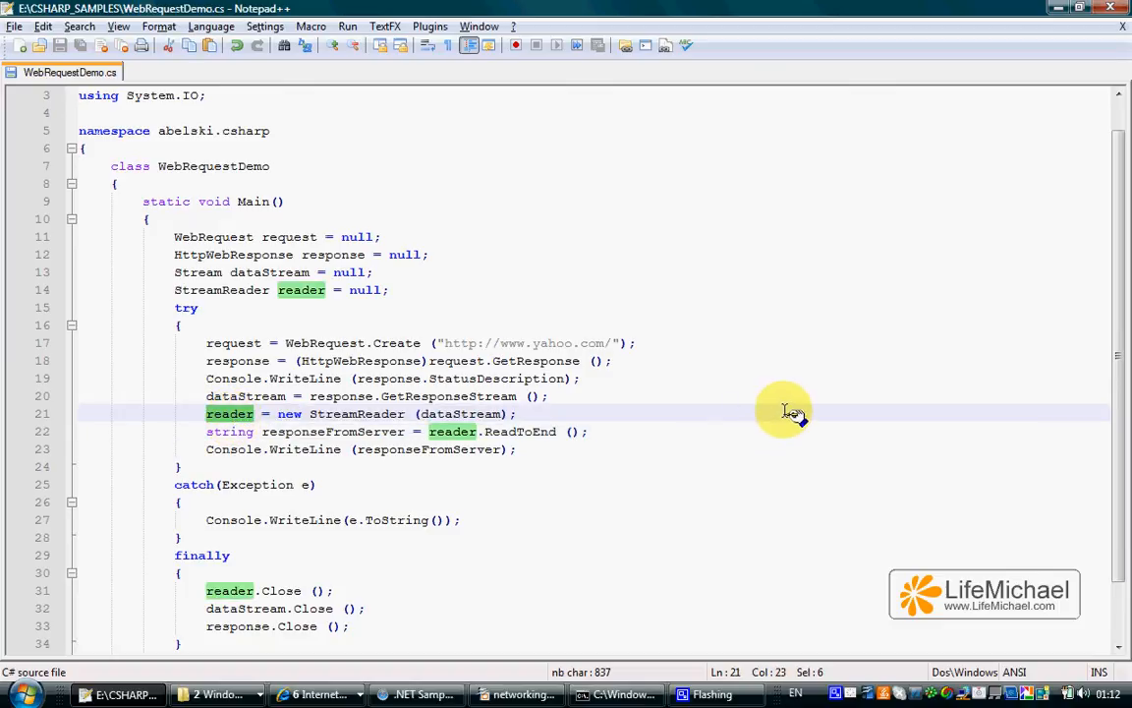
mouse_move(783, 432)
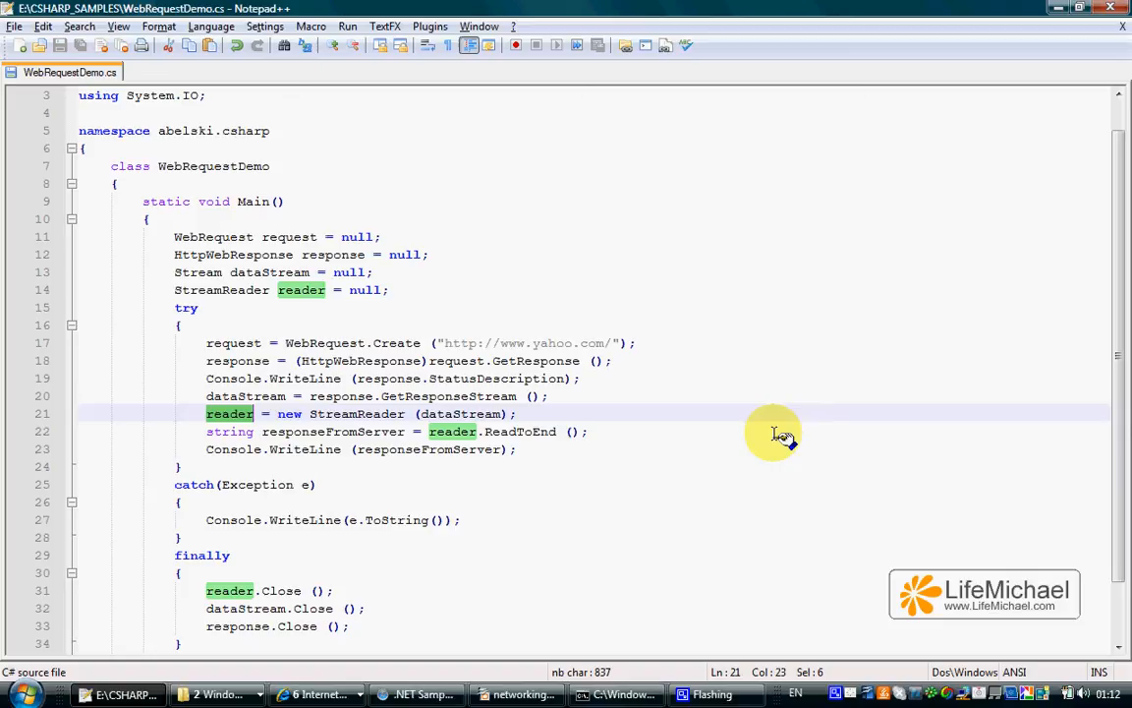
mouse_move(578, 455)
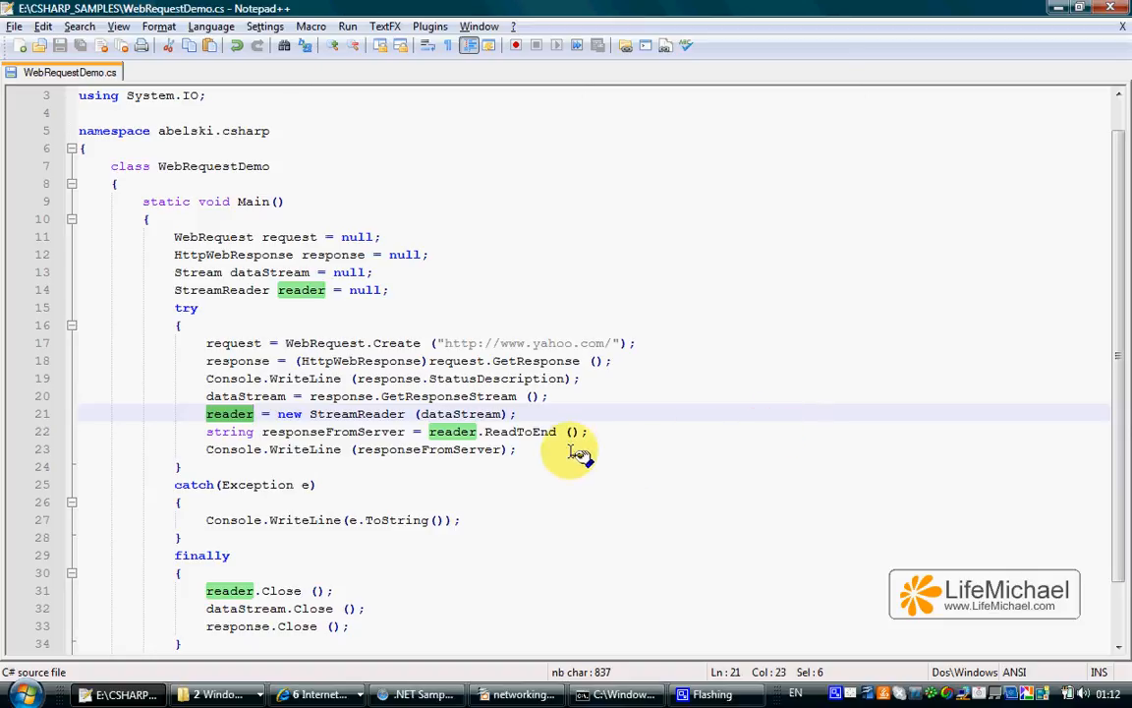
mouse_move(613, 407)
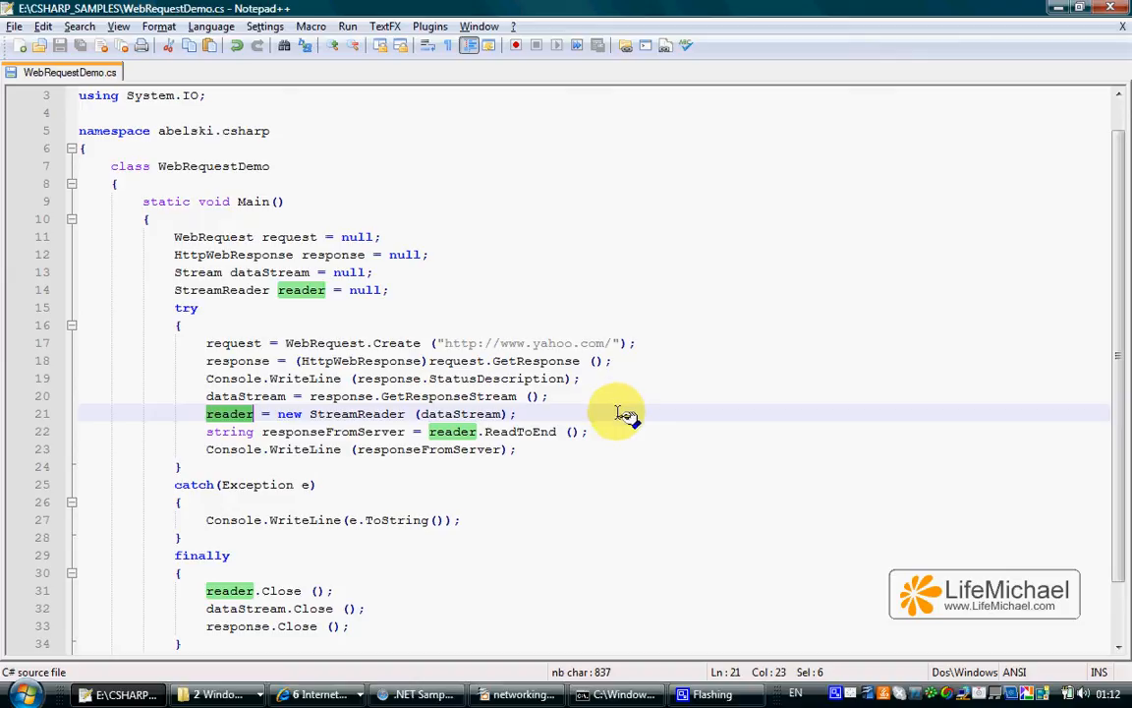
click(601, 432)
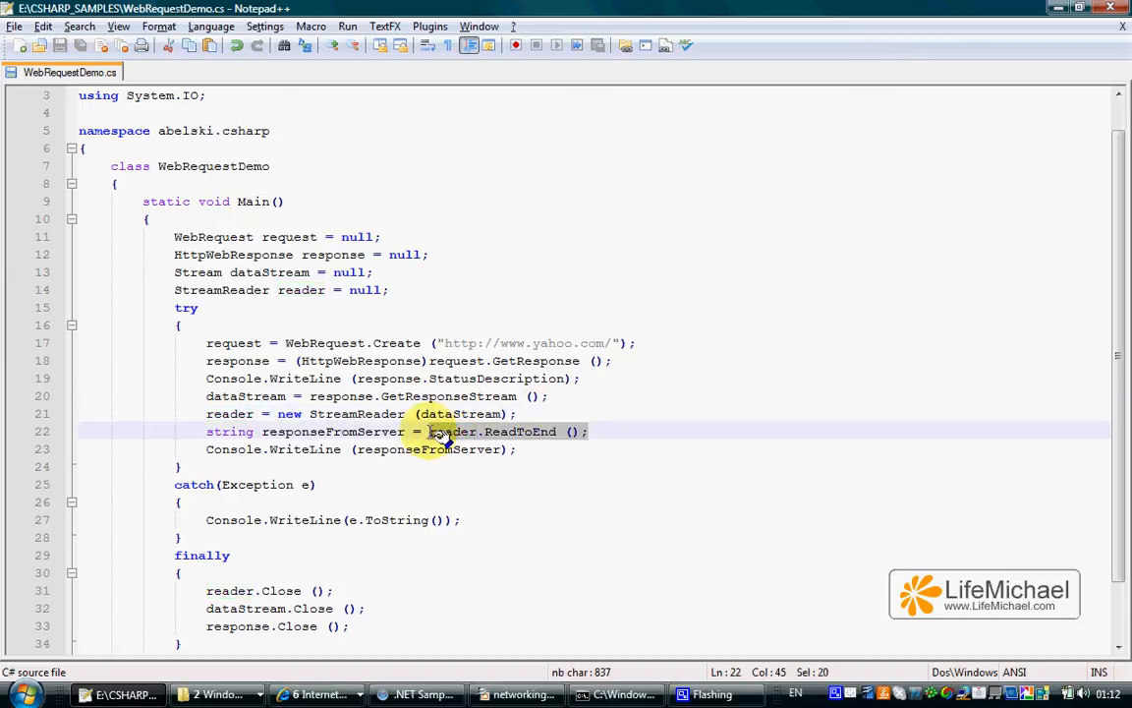
mouse_move(676, 381)
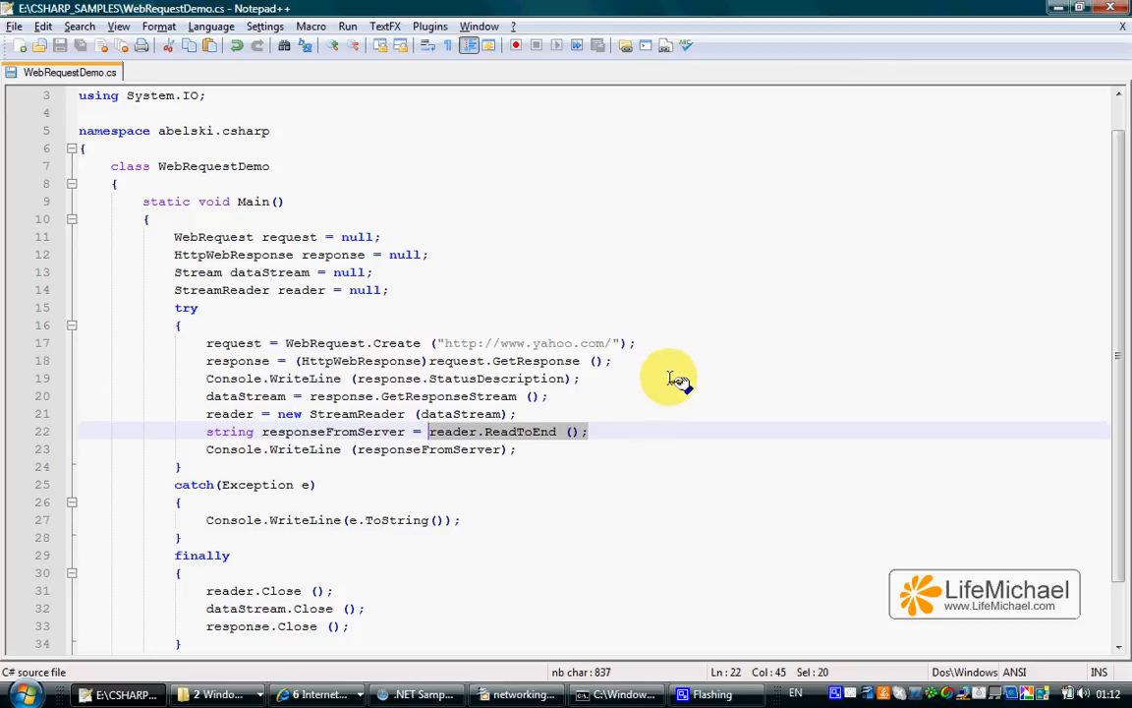
click(625, 430)
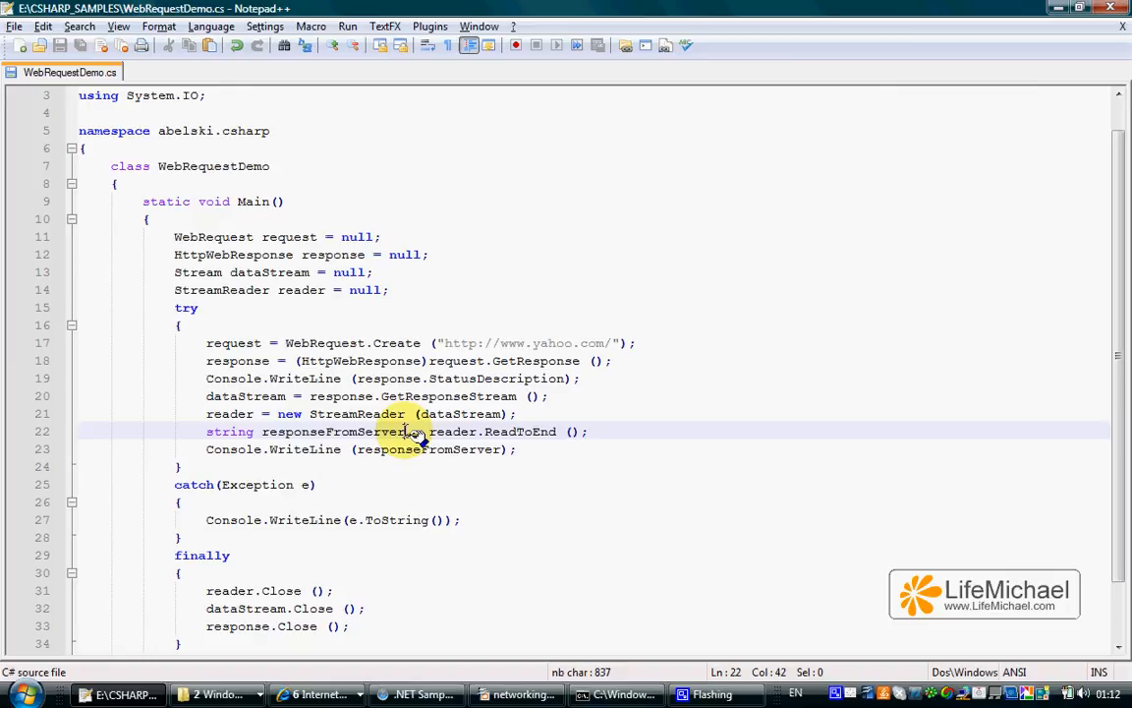
double_click(331, 432)
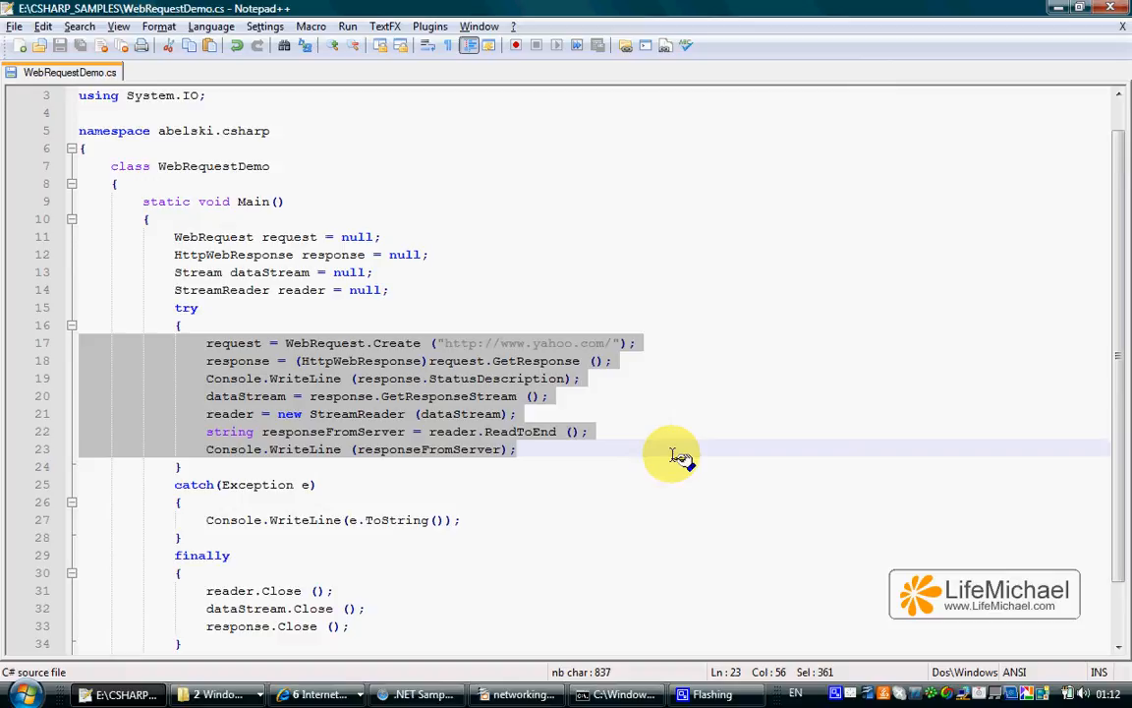
- Highlight the three Close calls in the finally block, then switch to the Command Prompt window
scroll(down, 3)
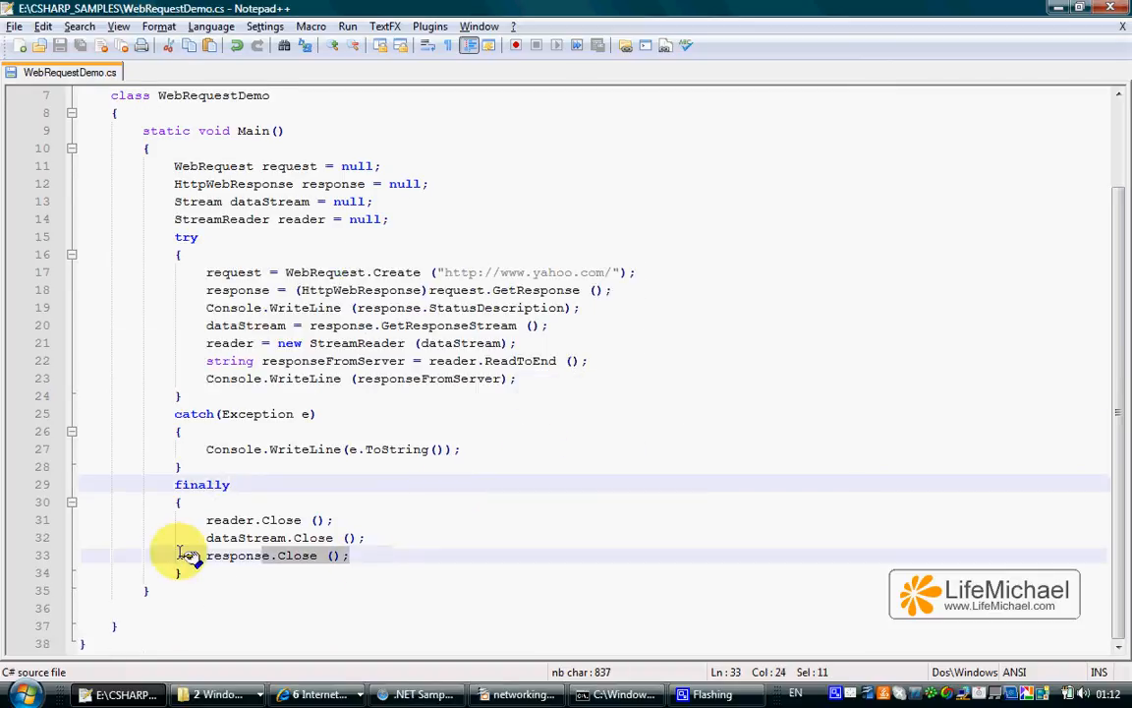
drag(193, 554, 350, 519)
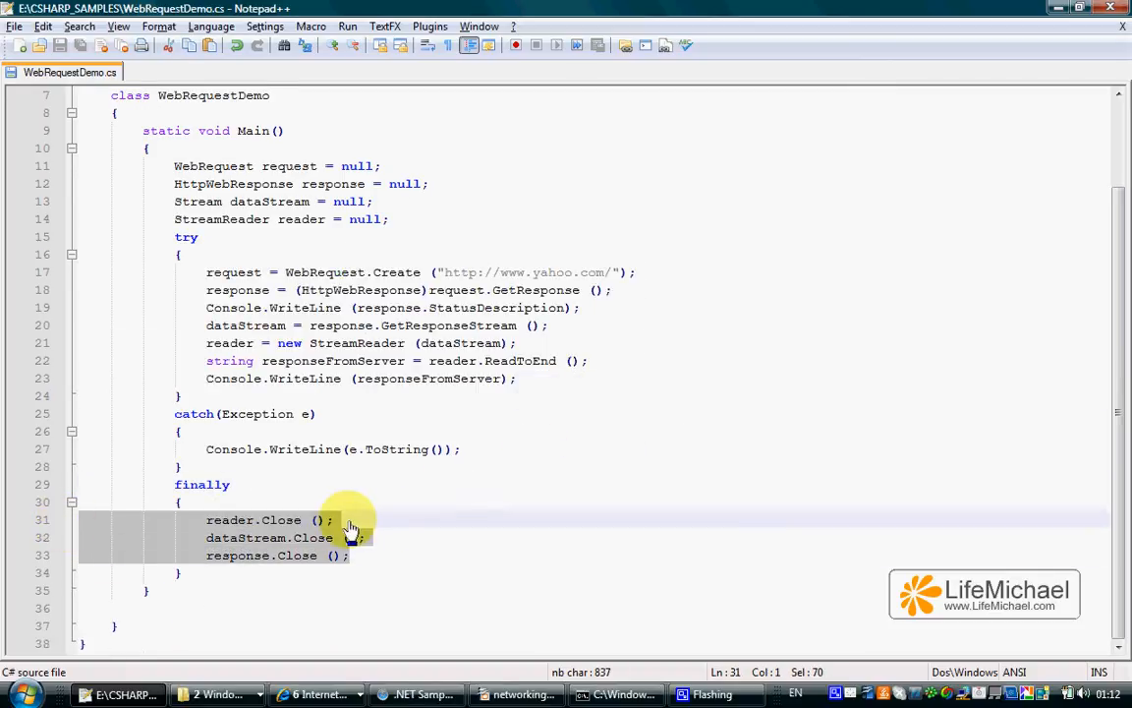
mouse_move(437, 519)
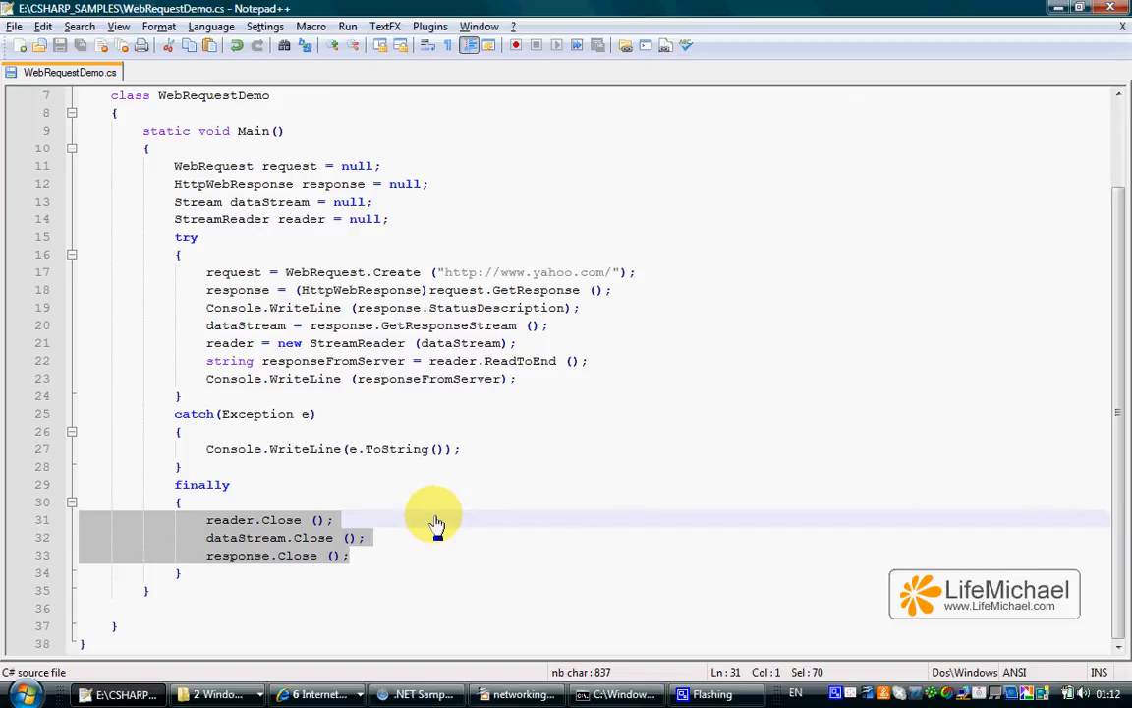
mouse_move(442, 521)
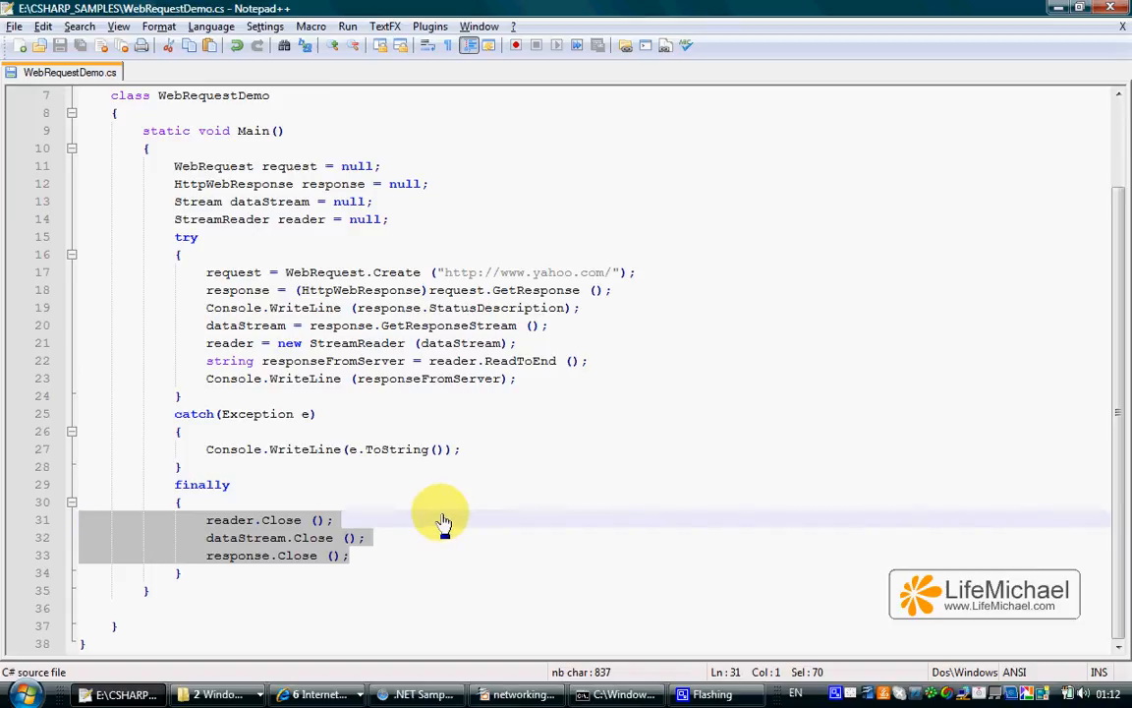
mouse_move(482, 519)
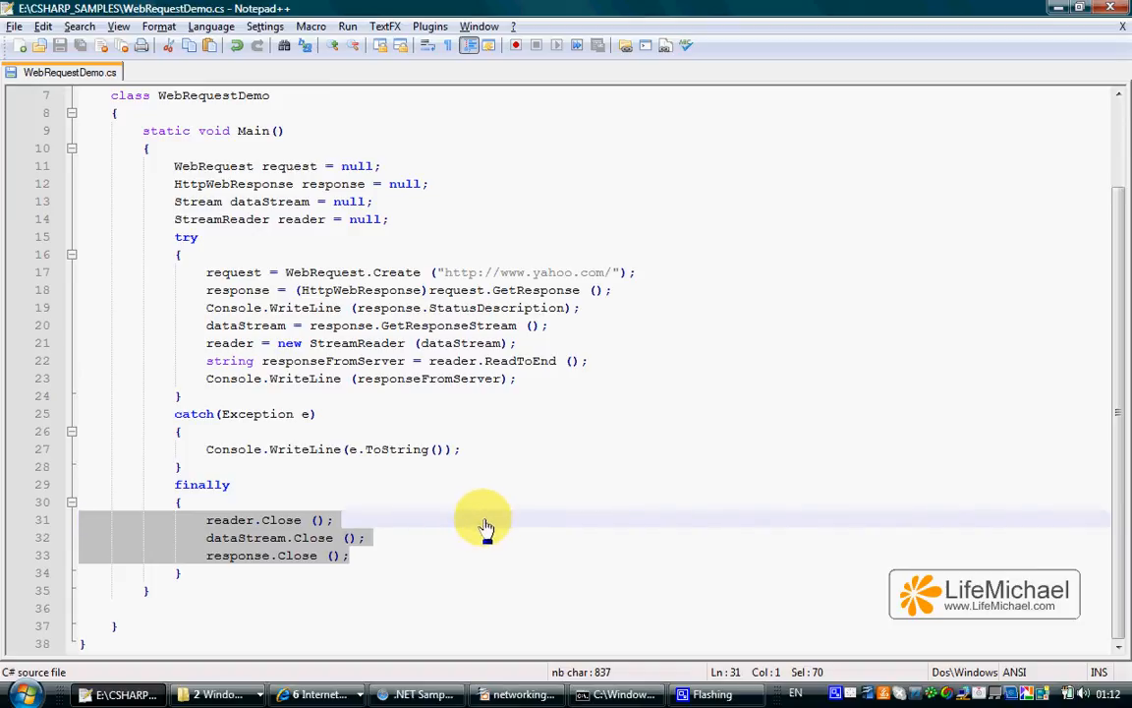
mouse_move(507, 501)
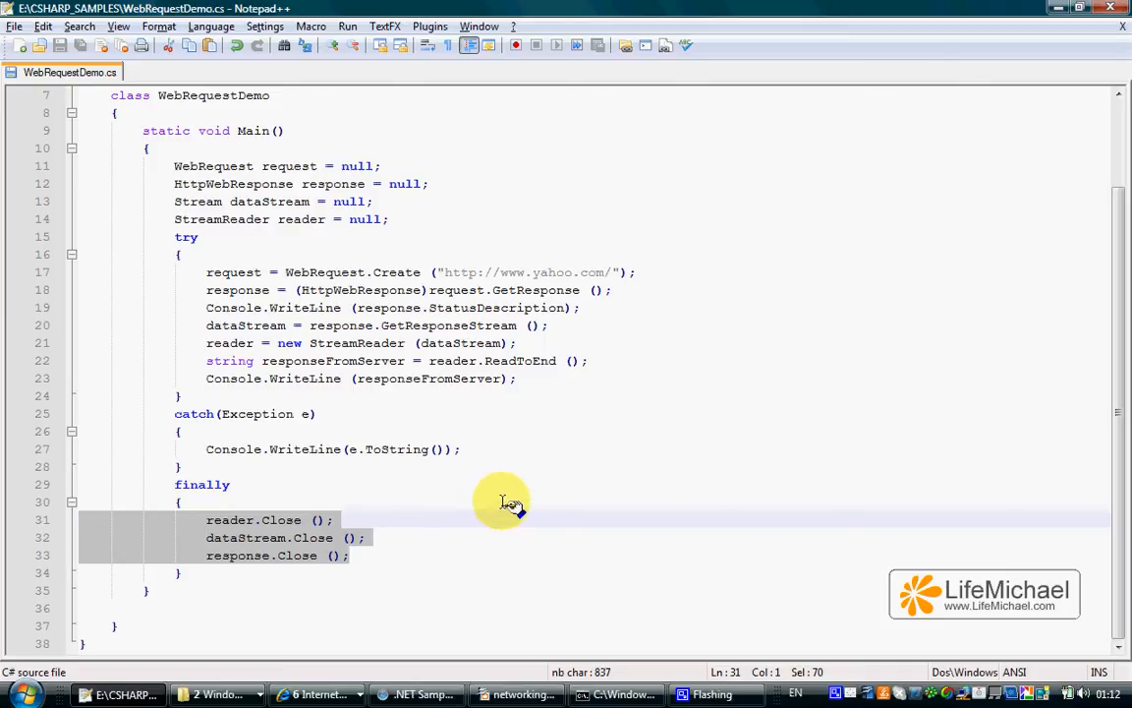
mouse_move(501, 503)
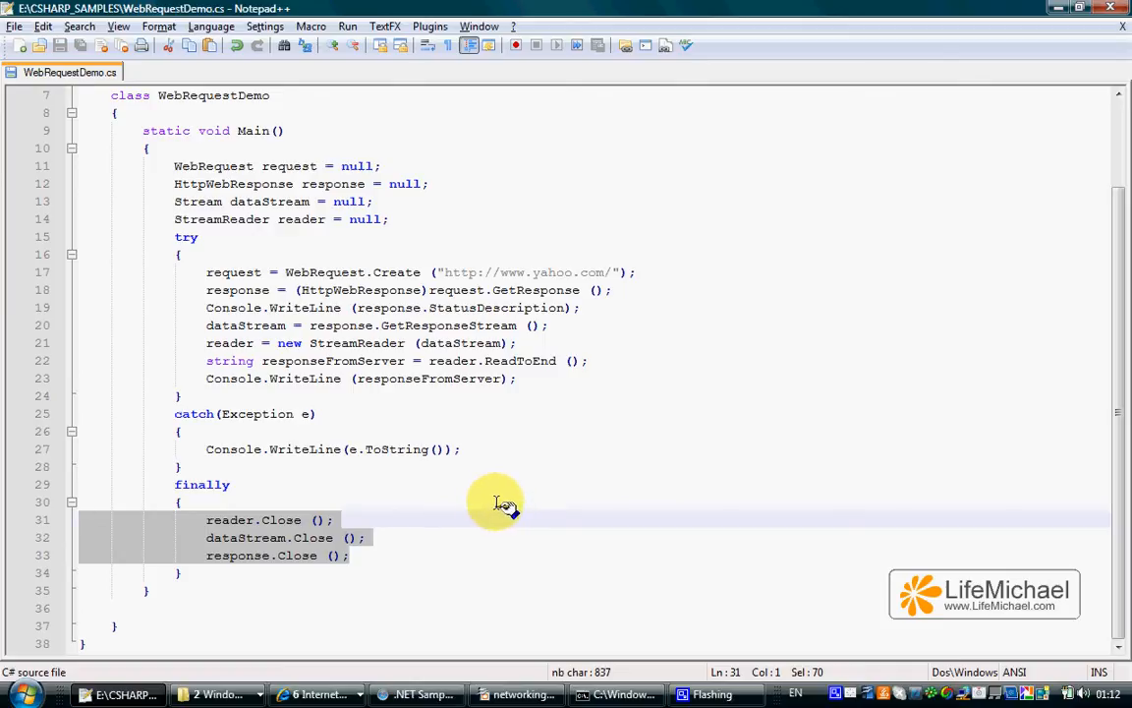
click(495, 501)
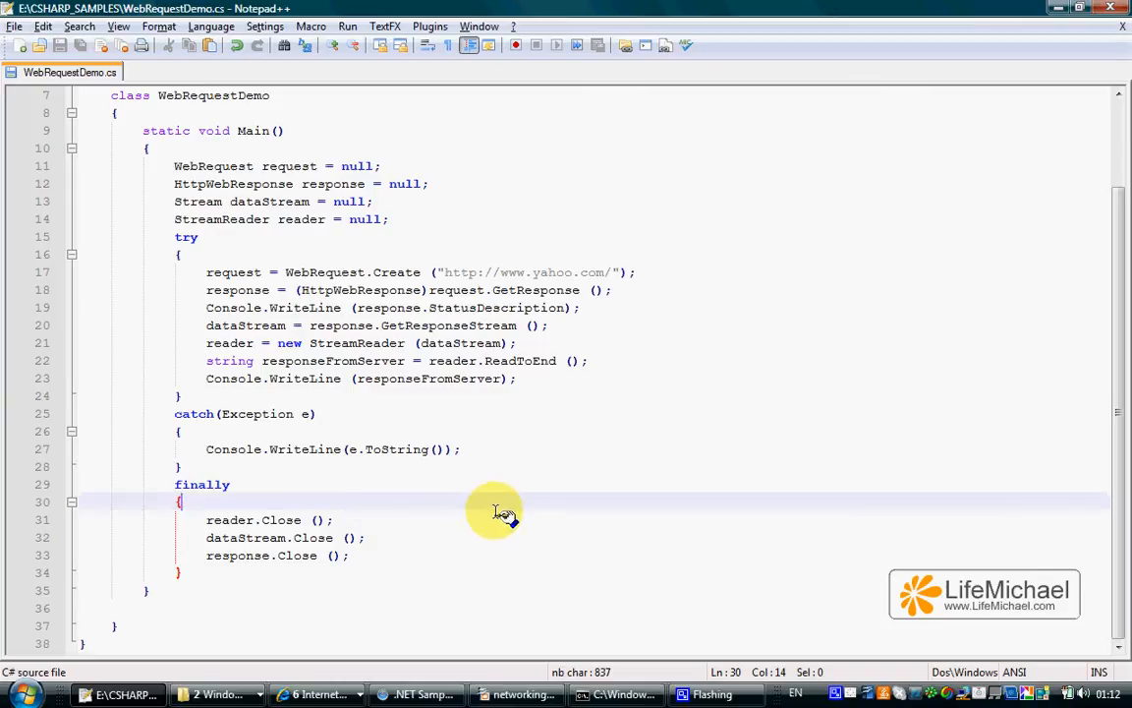
click(618, 694)
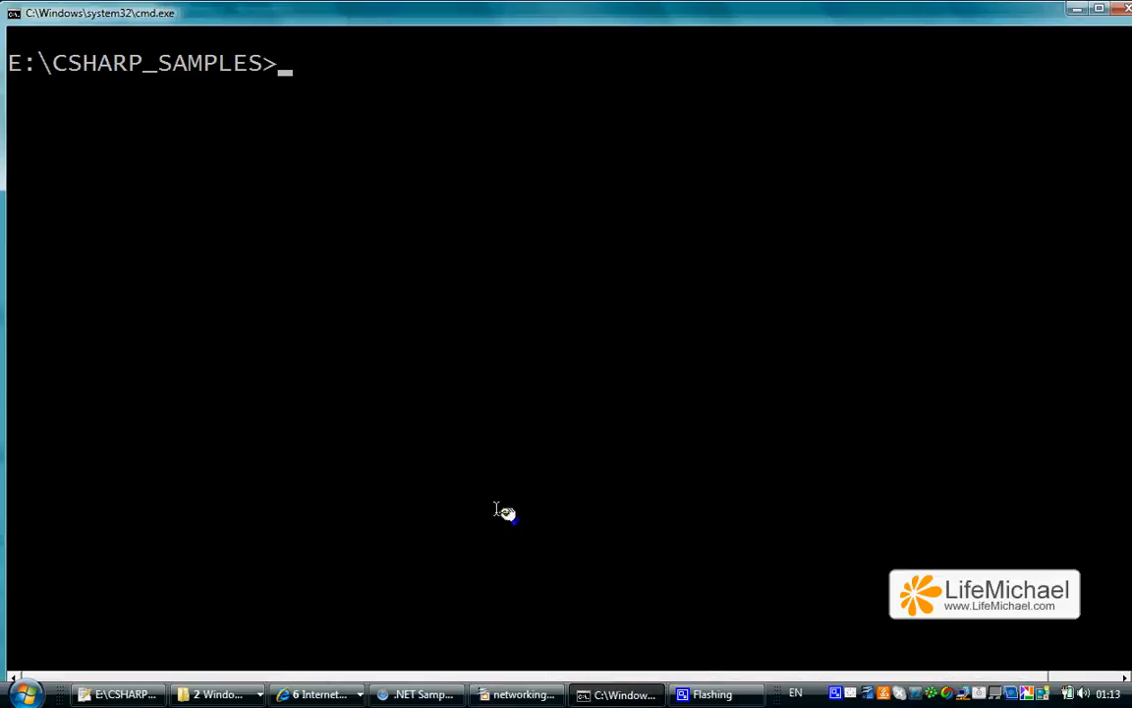
- Run WebRequestDemo at the E:\CSHARP_SAMPLES prompt so it prints Yahoo's HTML source
text(WebRequestDemo)
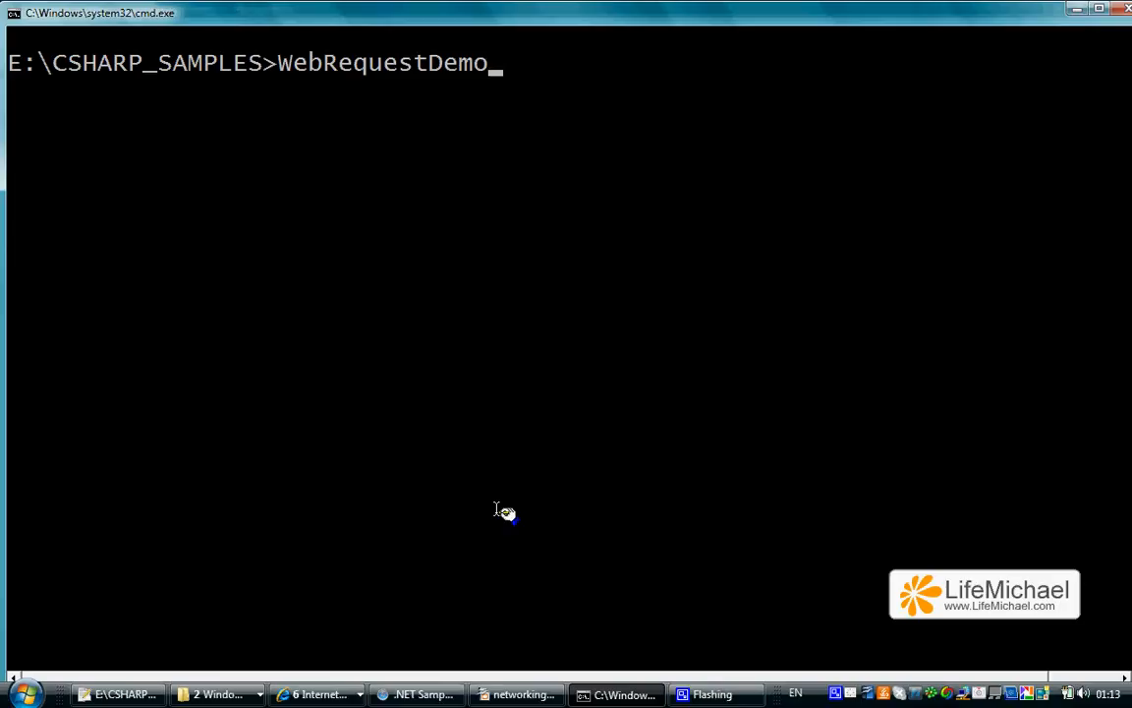
key(Return)
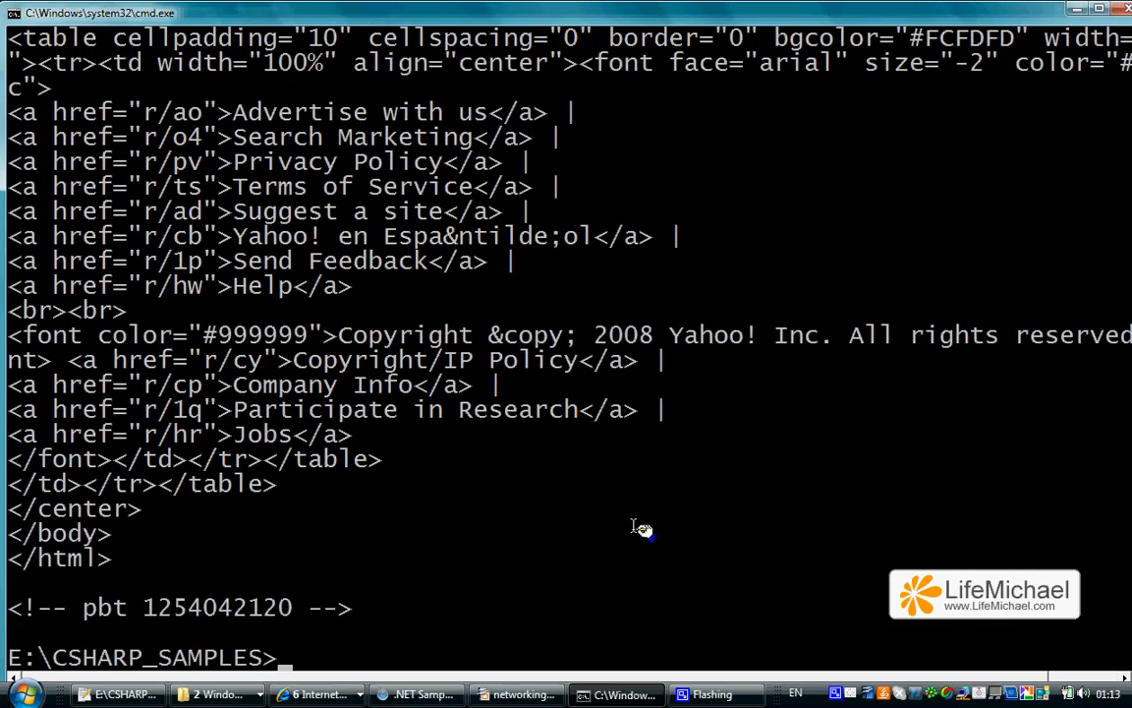
- Scroll the output back to its start where the status 'OK' precedes Yahoo's HTML head
scroll(up, 3)
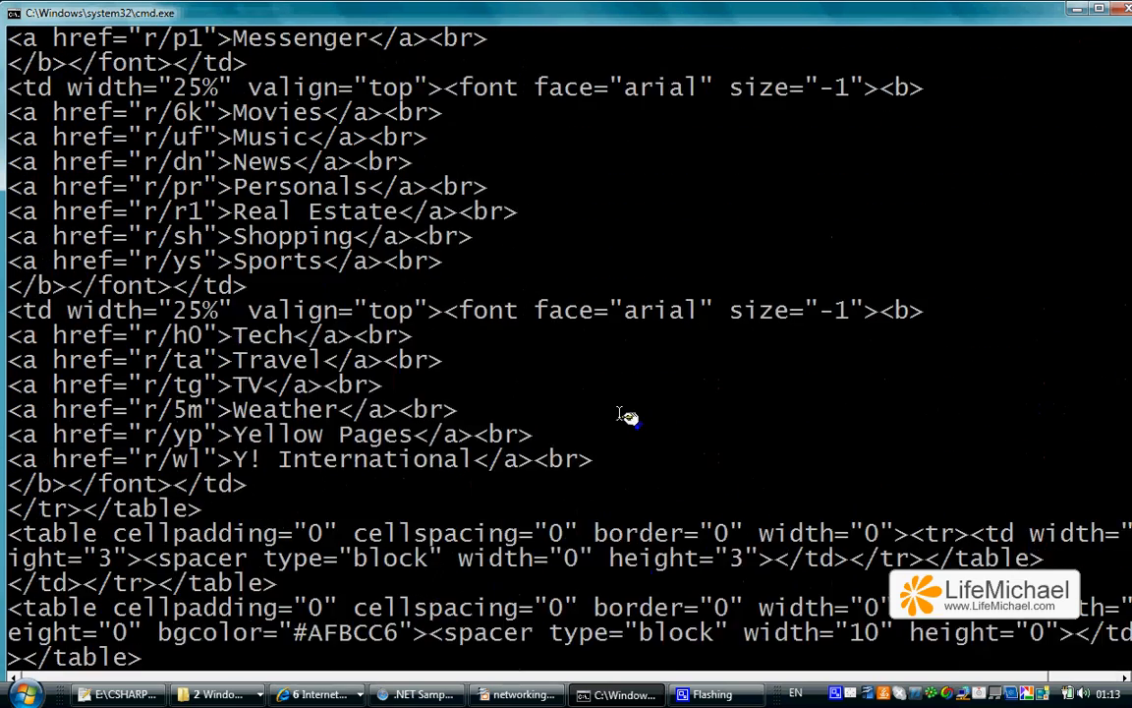
scroll(down, 3)
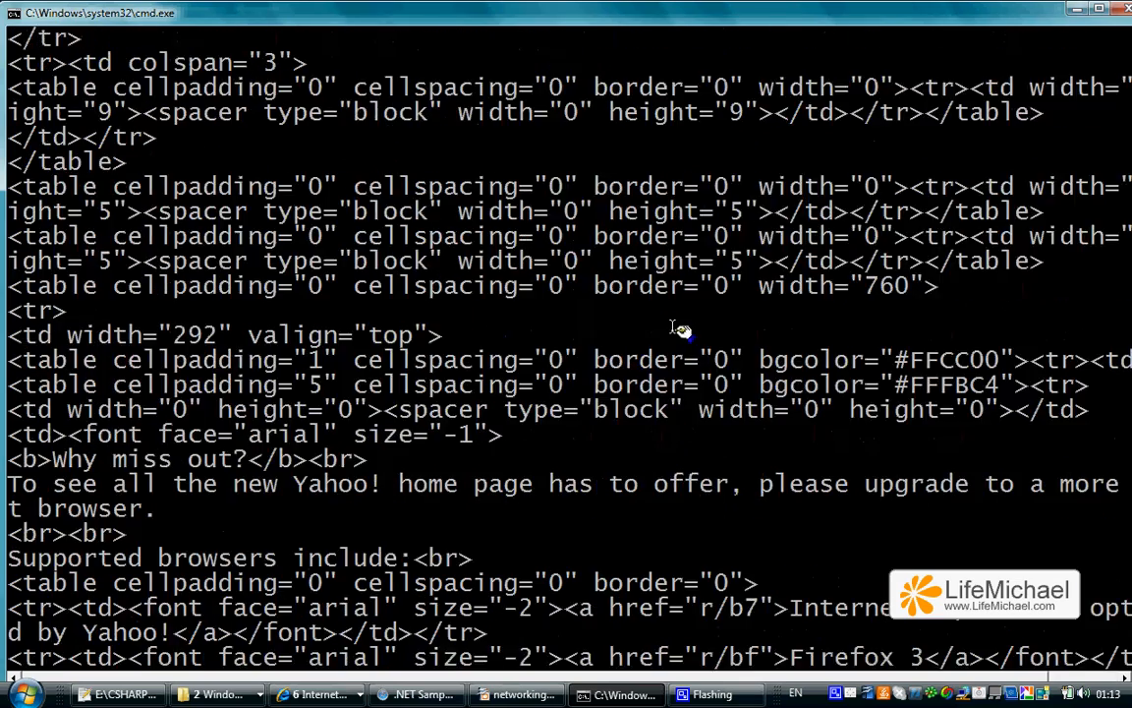
scroll(down, 3)
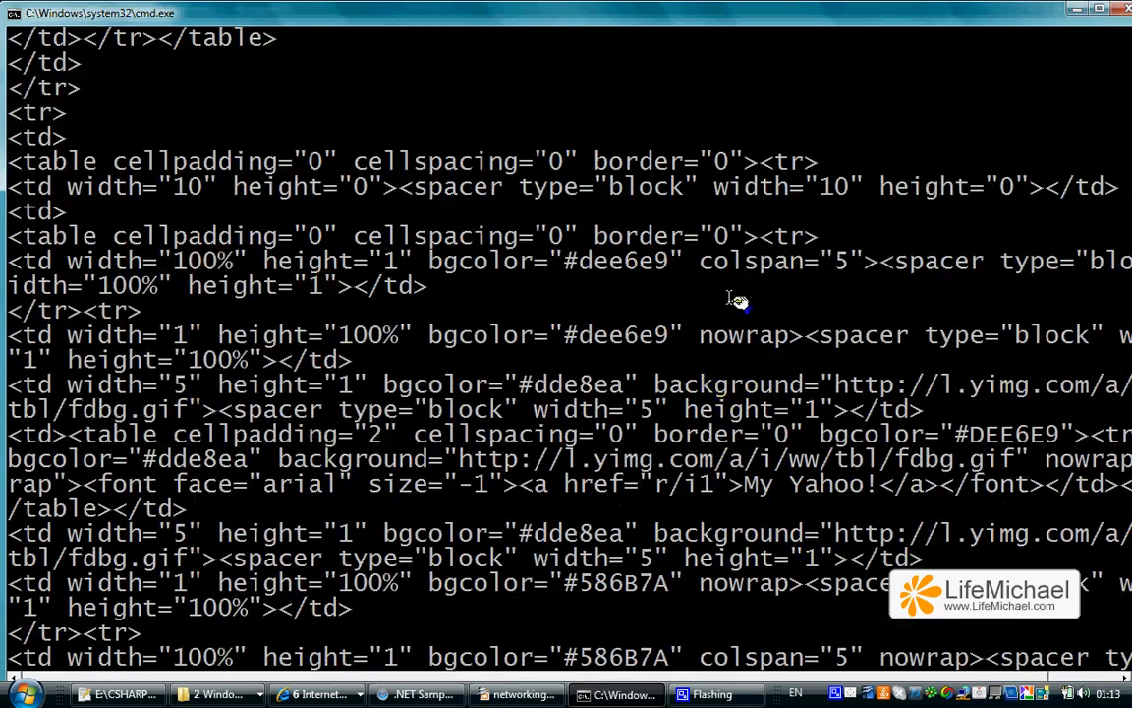
scroll(up, 3)
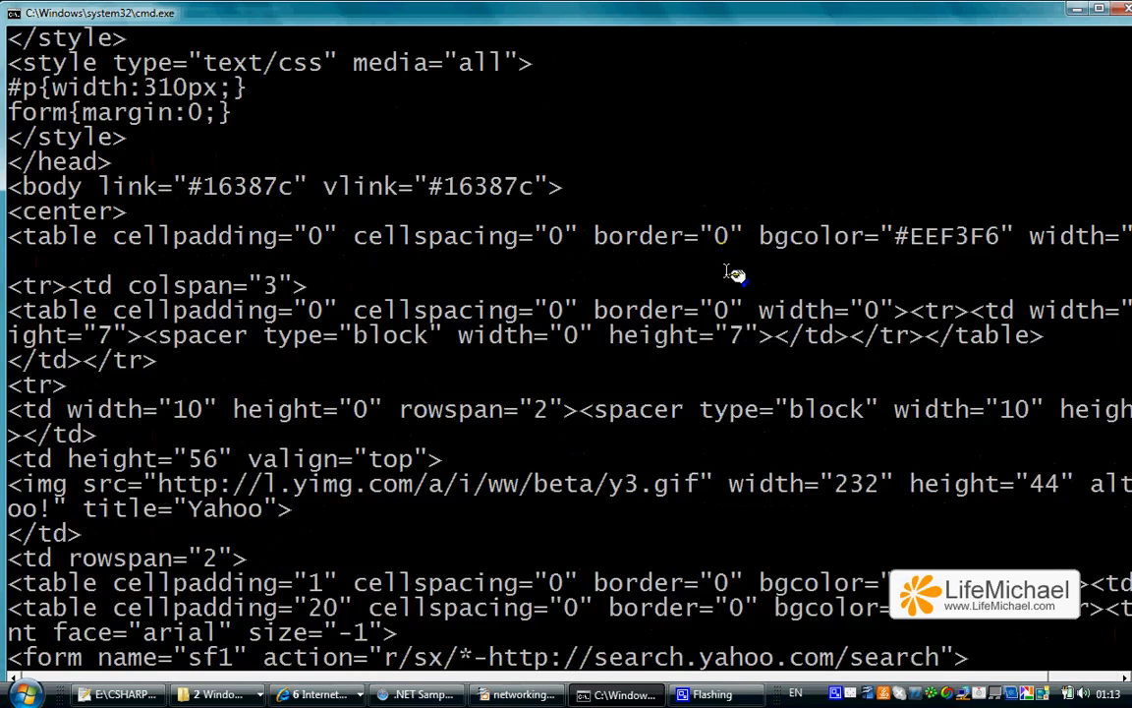
scroll(up, 3)
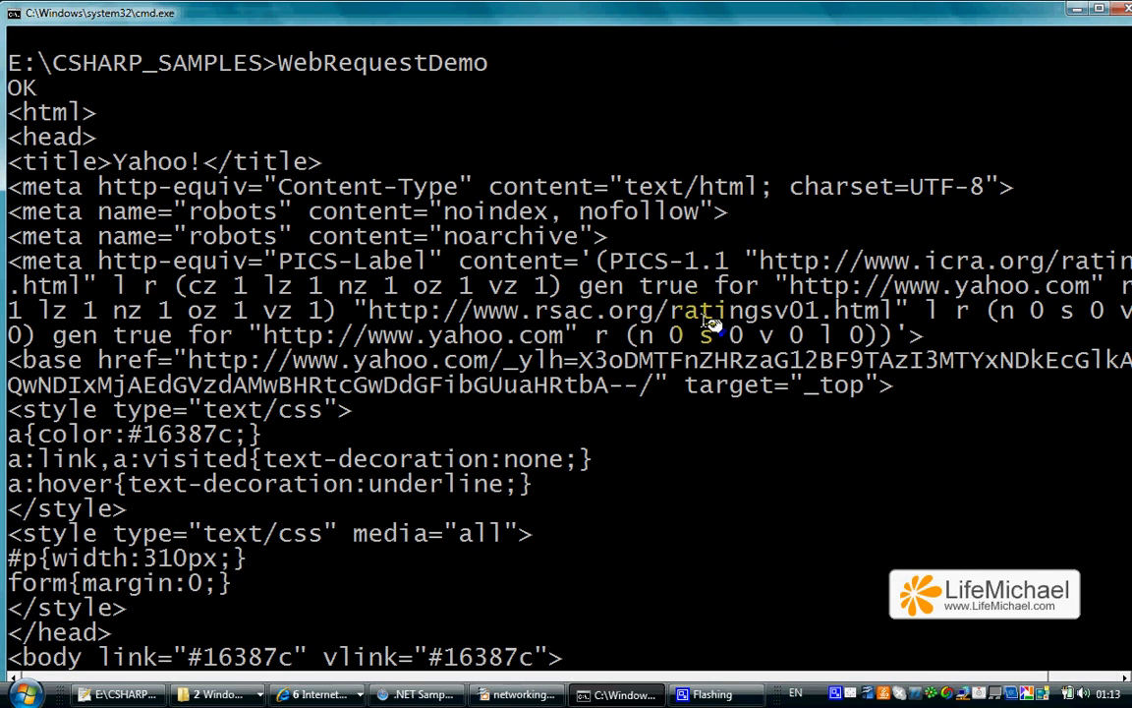
mouse_move(394, 295)
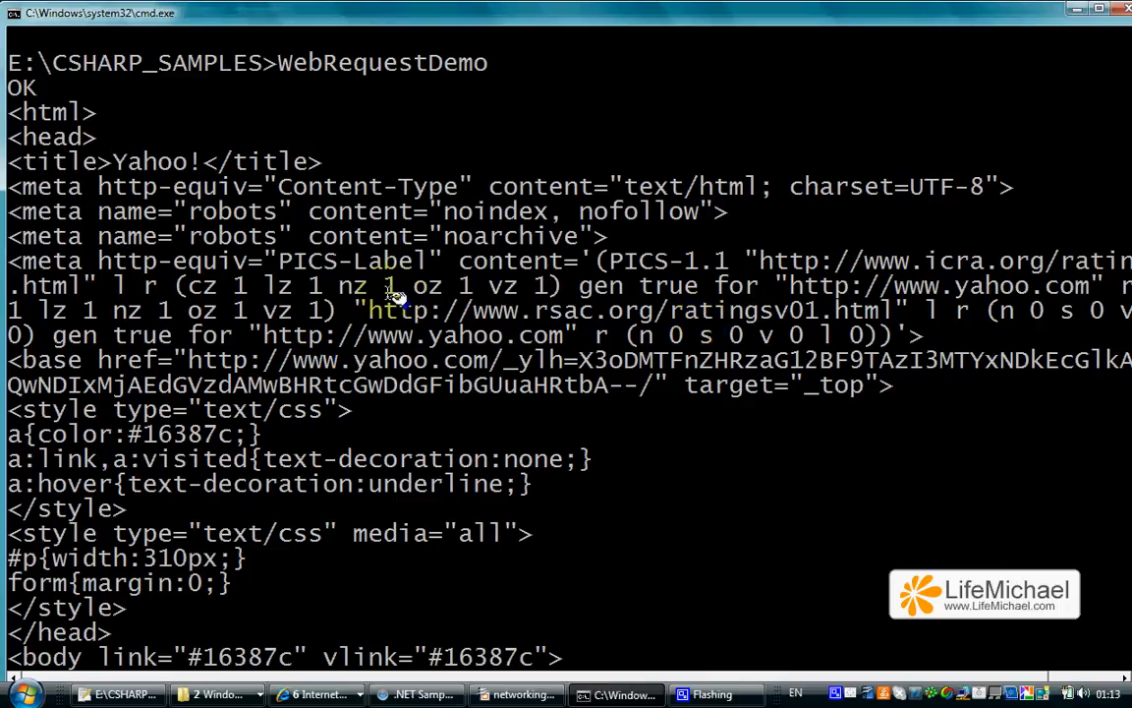
mouse_move(24, 88)
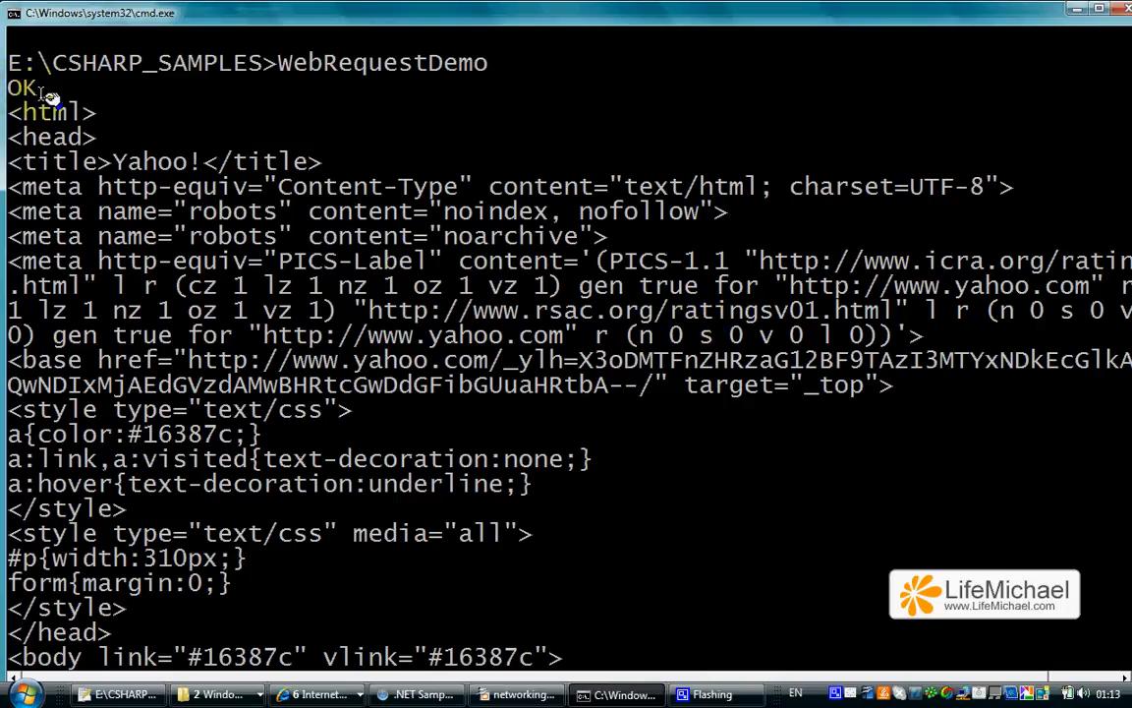
mouse_move(265, 201)
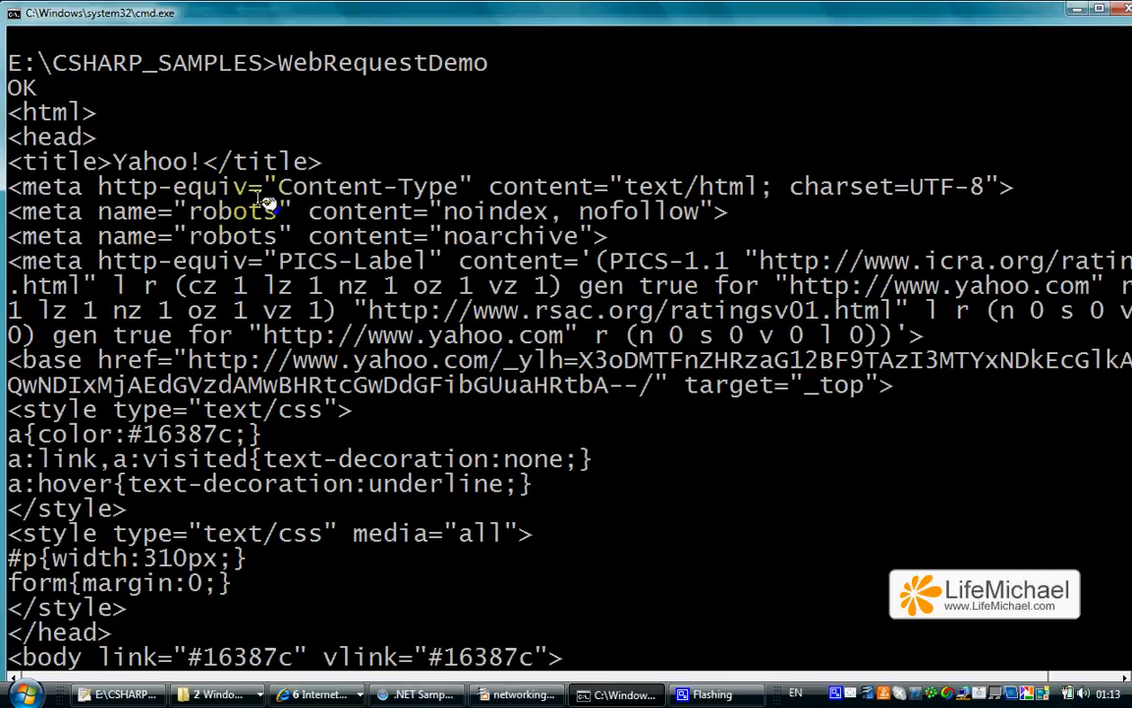
mouse_move(273, 220)
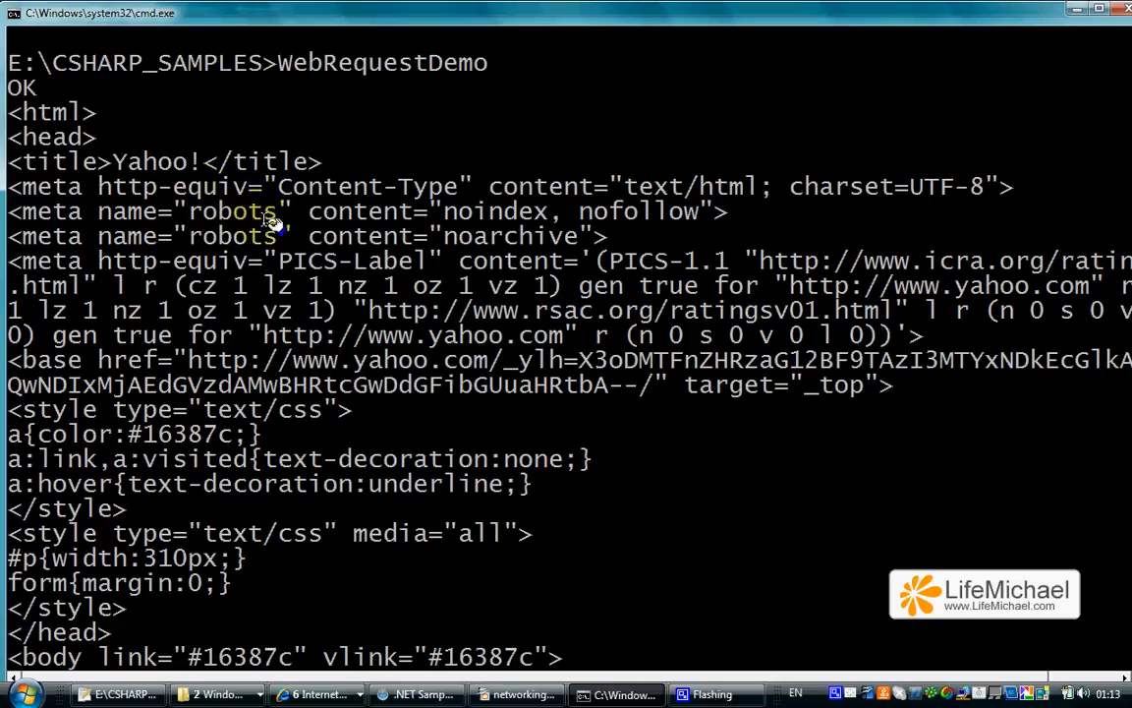
mouse_move(279, 228)
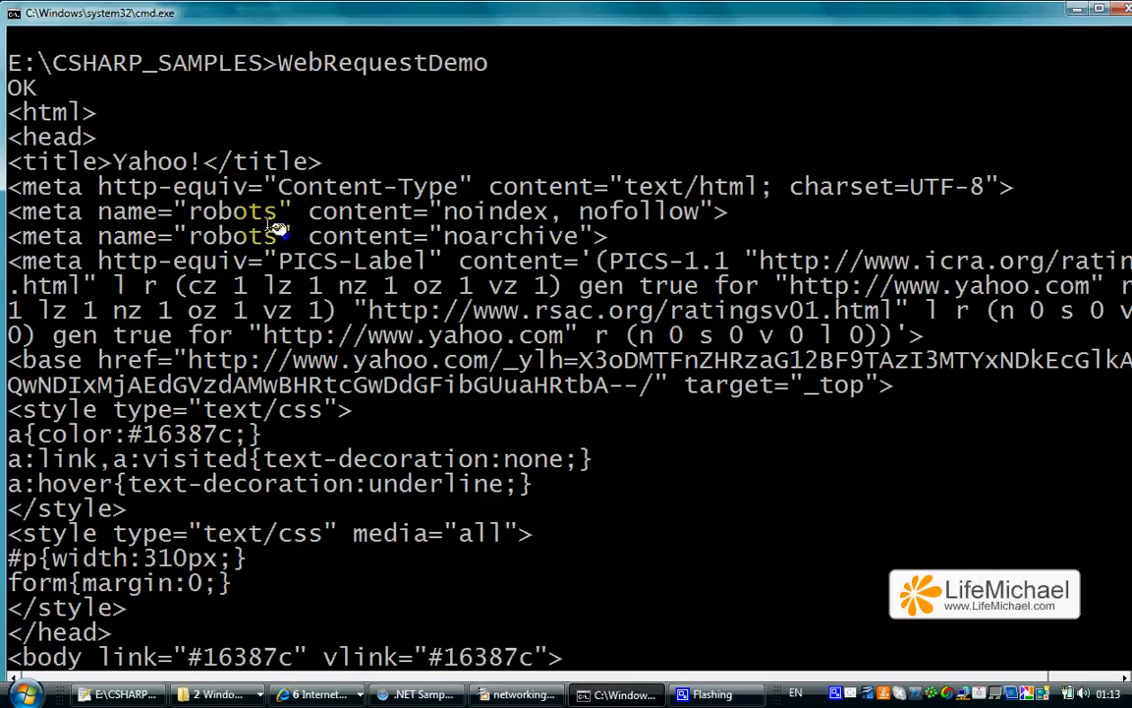